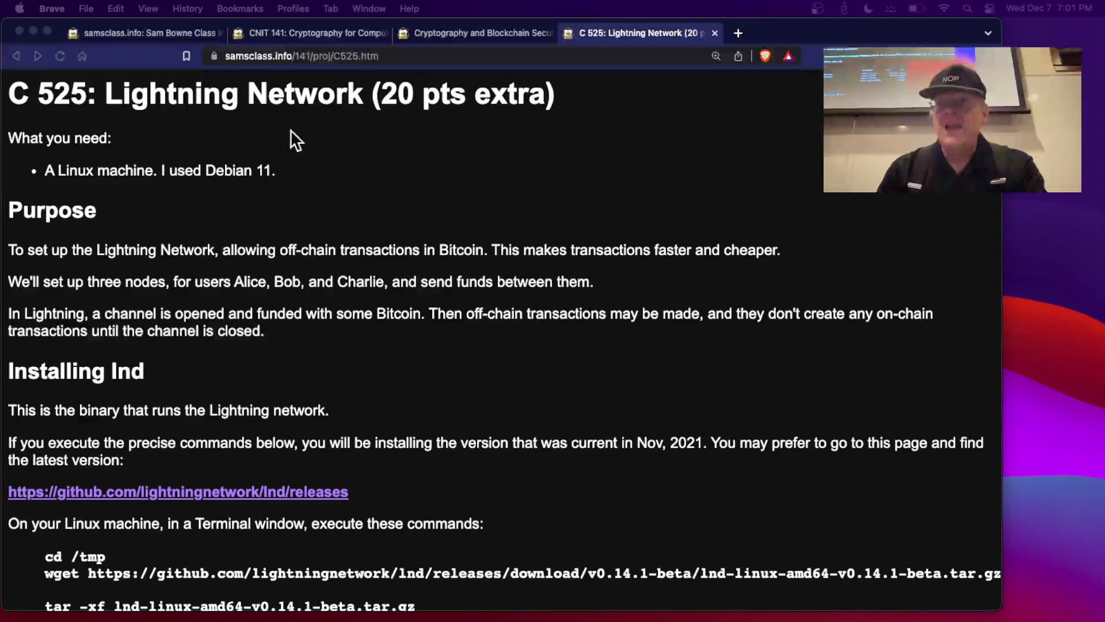
scroll("down", 3)
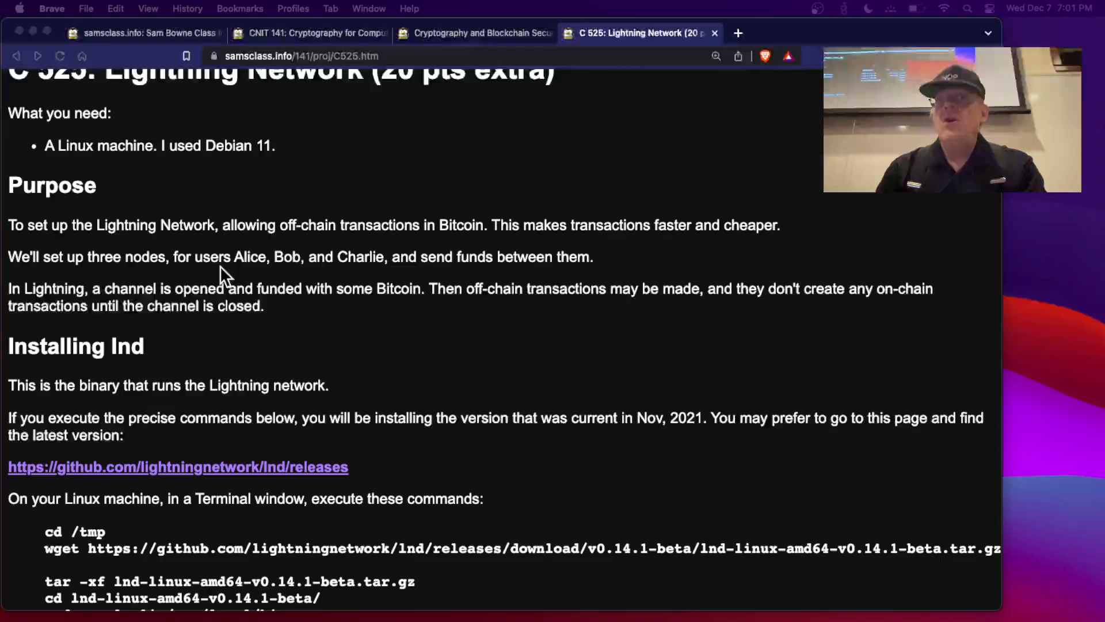
mouse_move(240, 292)
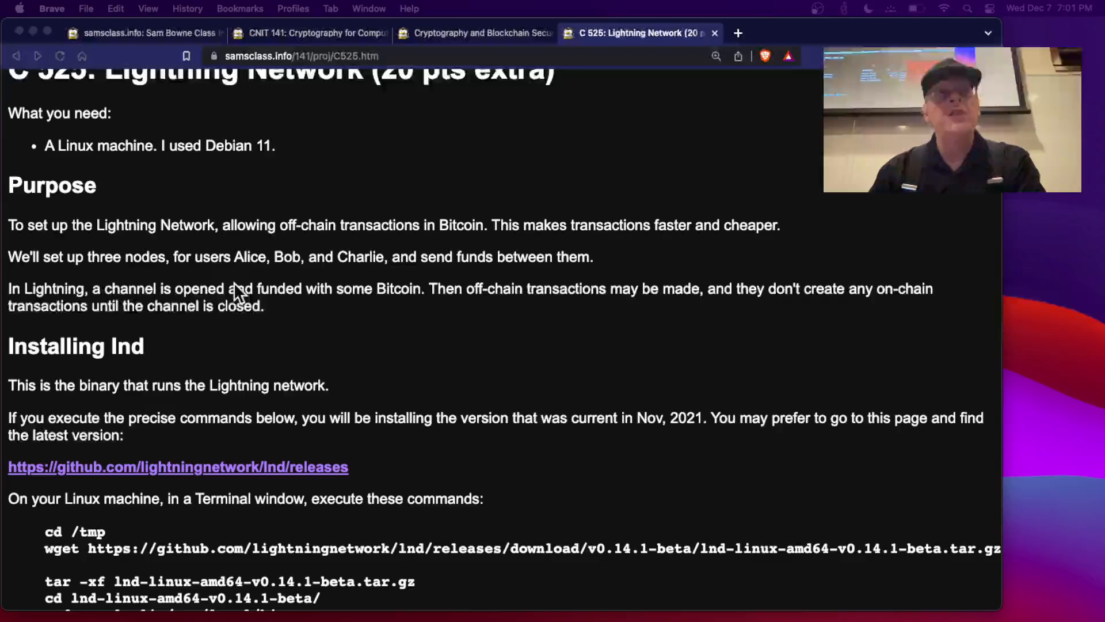
mouse_move(403, 322)
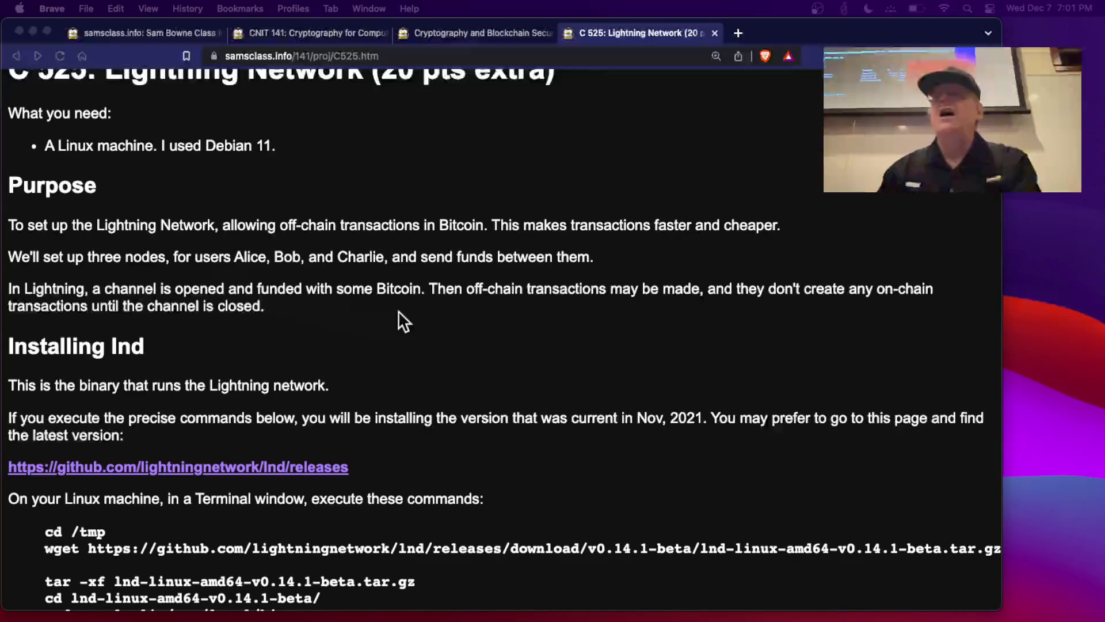
scroll("down", 3)
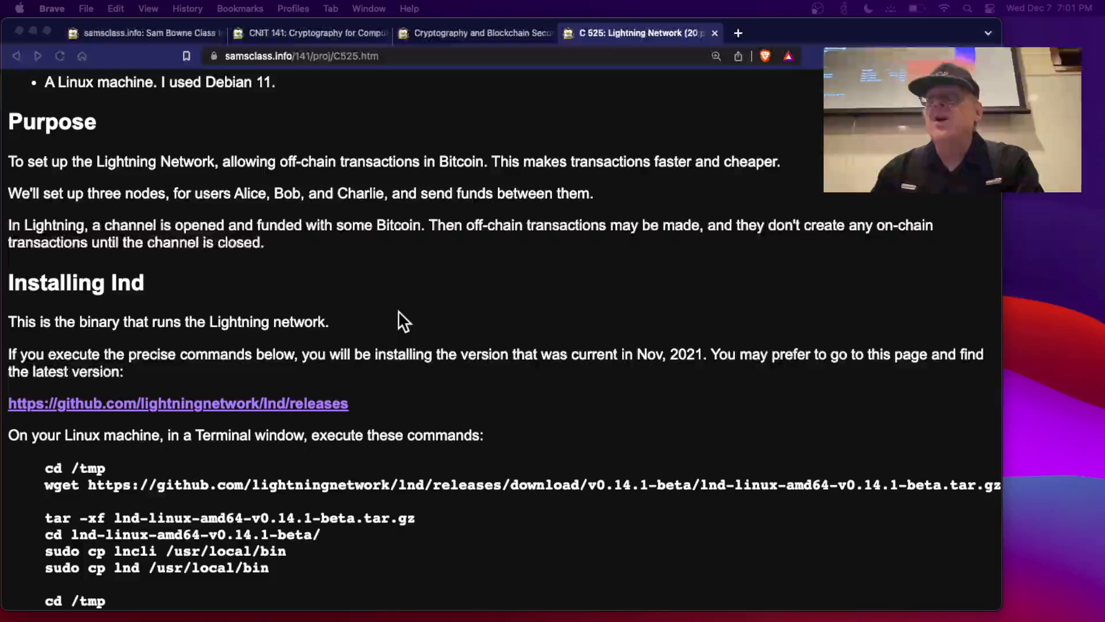
mouse_move(269, 265)
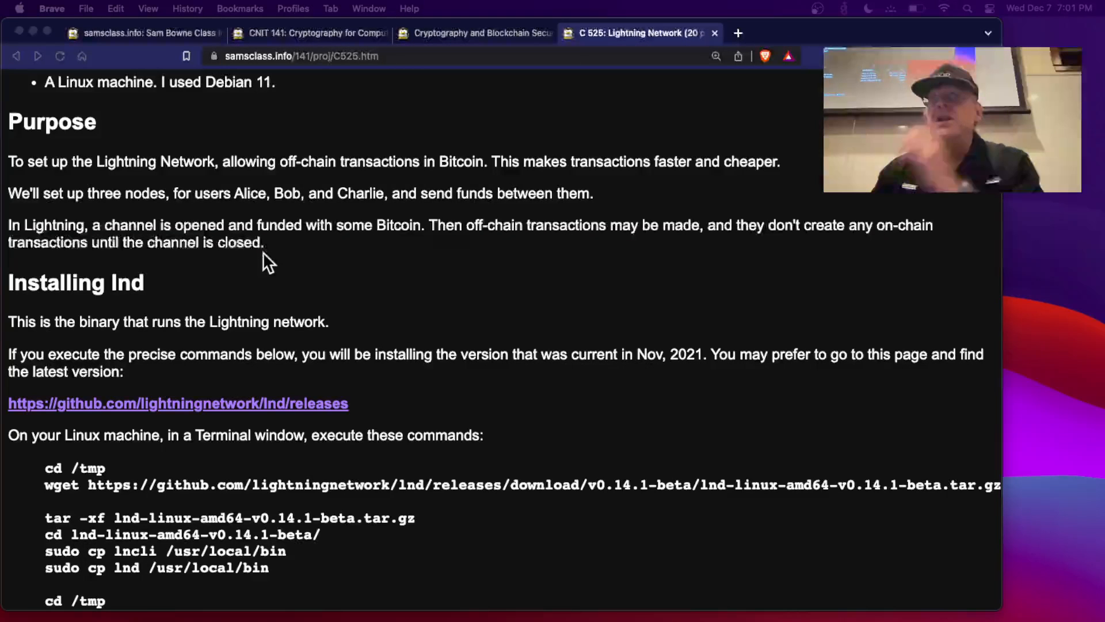
mouse_move(375, 312)
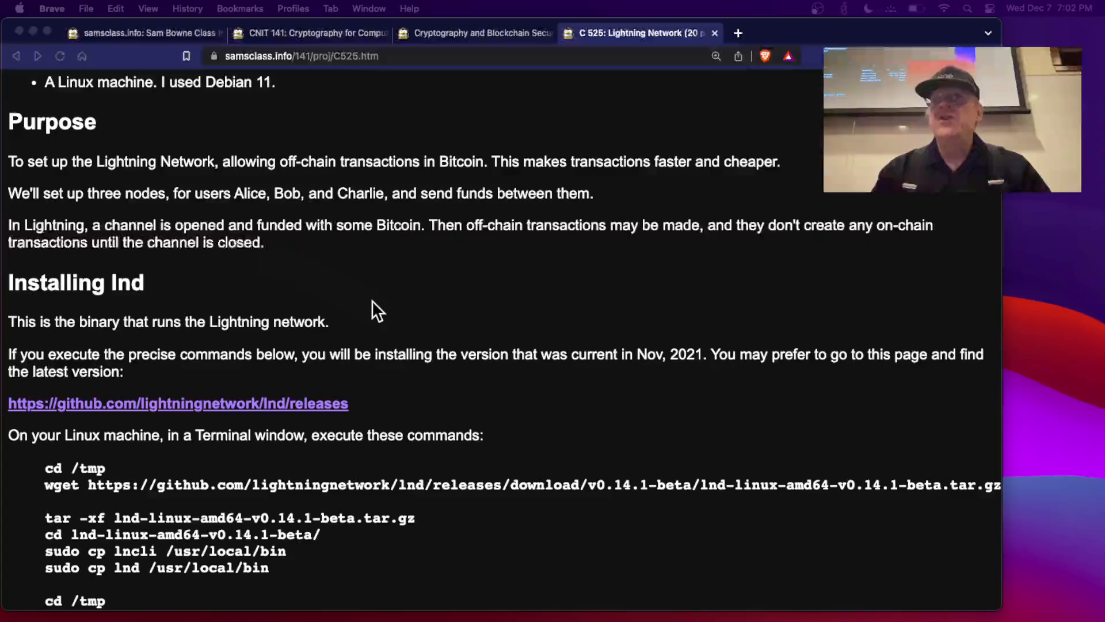
scroll("down", 3)
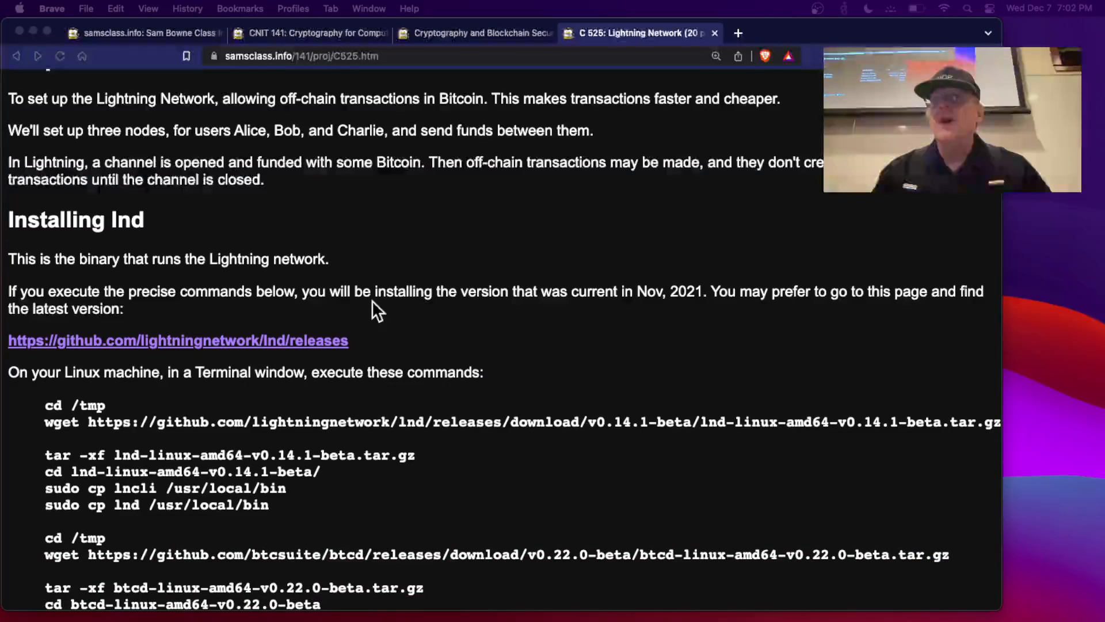
scroll("down", 3)
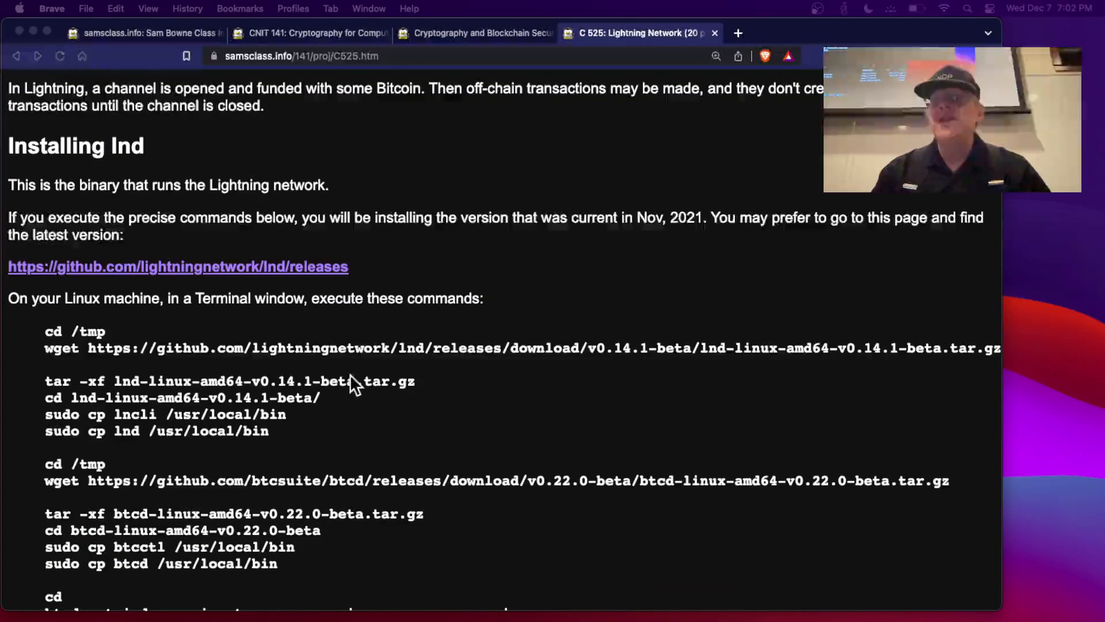
scroll("down", 3)
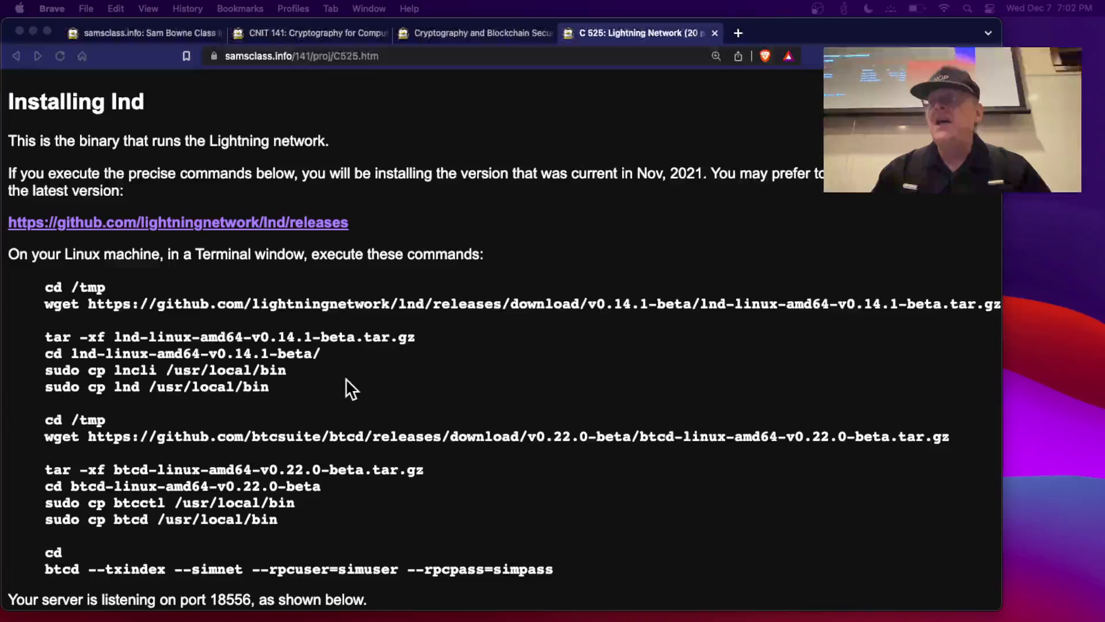
mouse_move(388, 316)
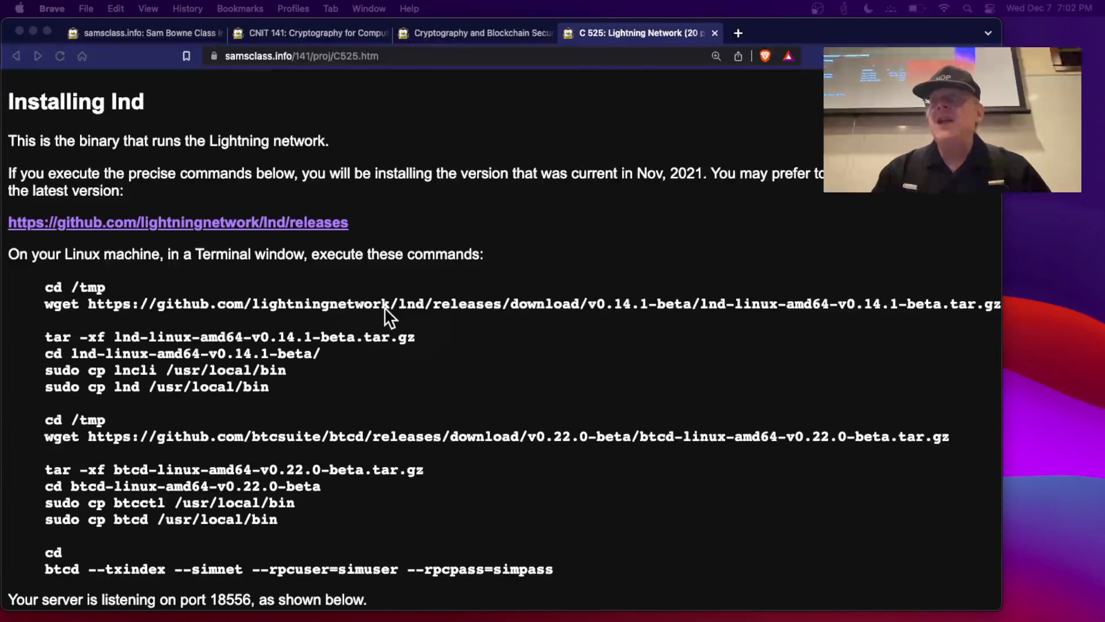
scroll("down", 3)
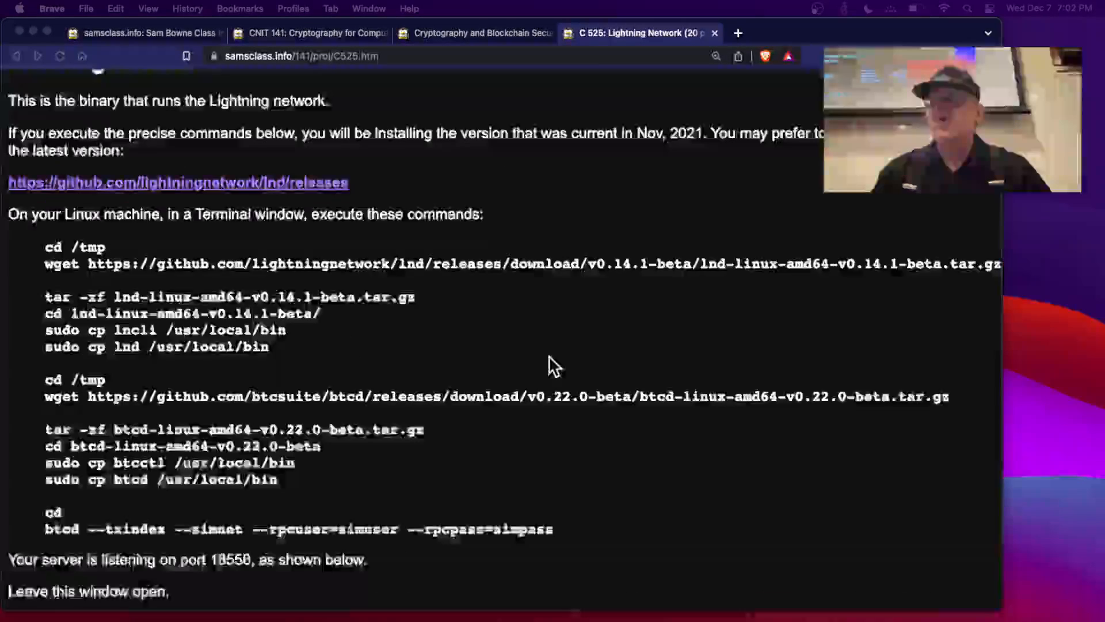
scroll("down", 3)
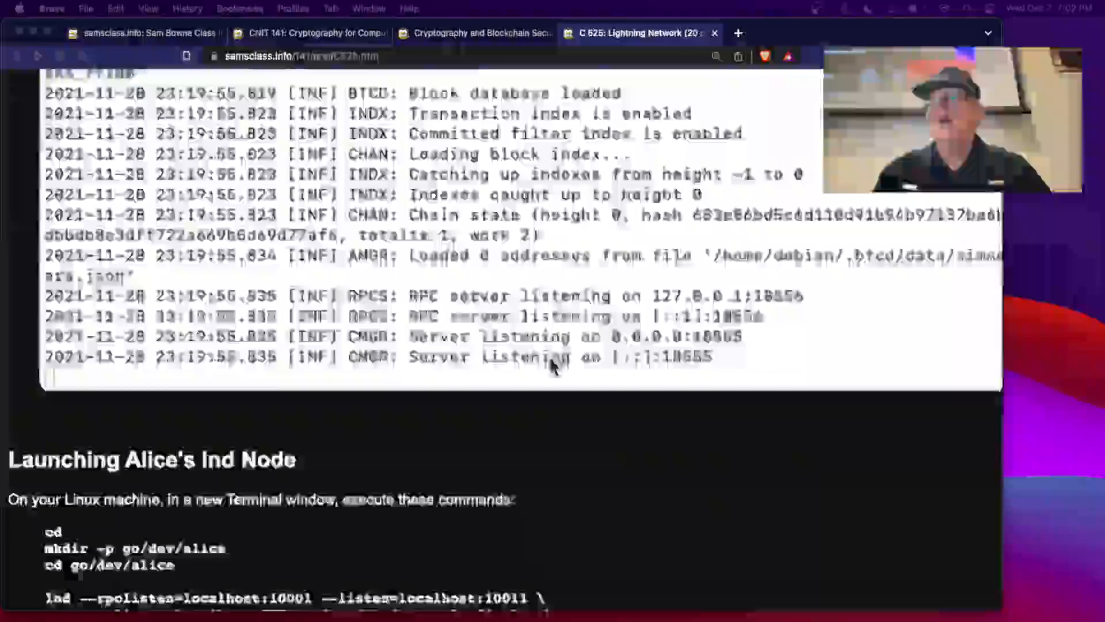
scroll("down", 3)
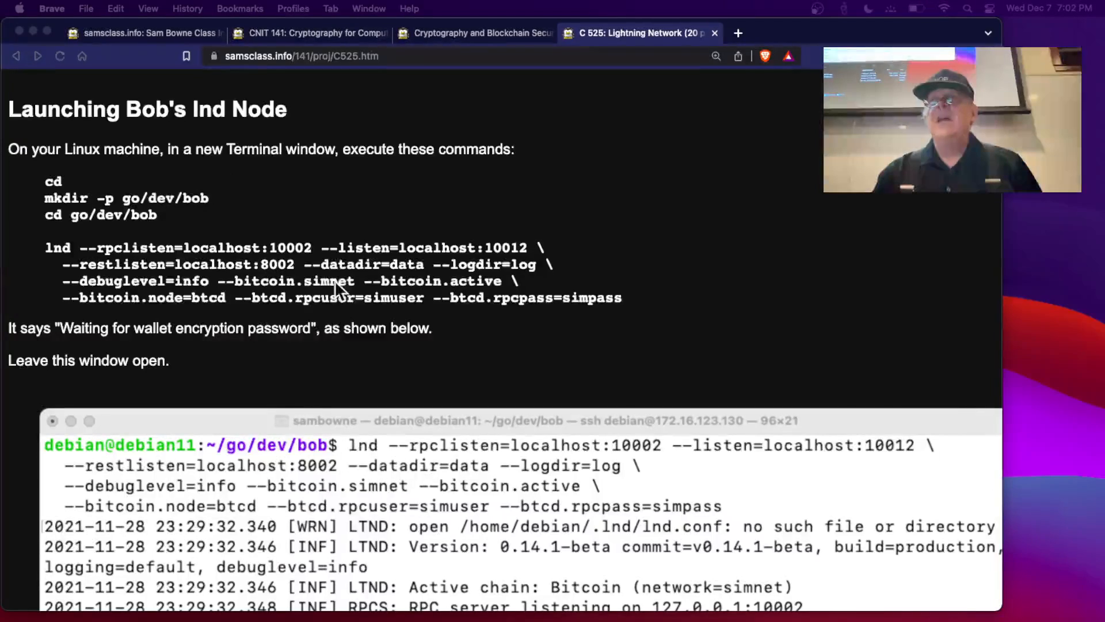
scroll("down", 3)
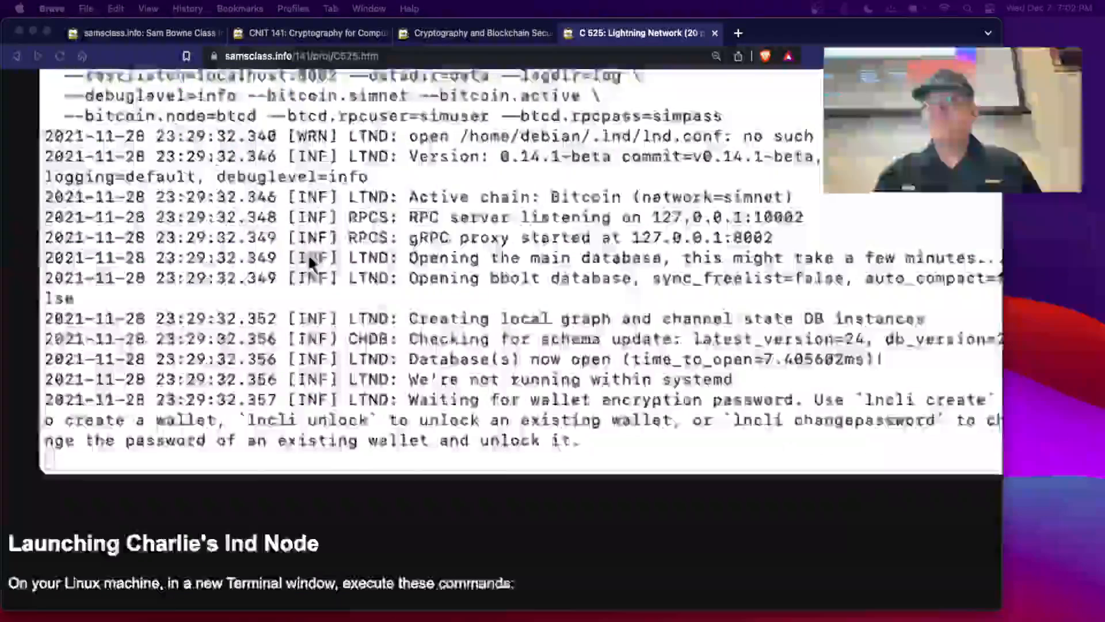
scroll("down", 3)
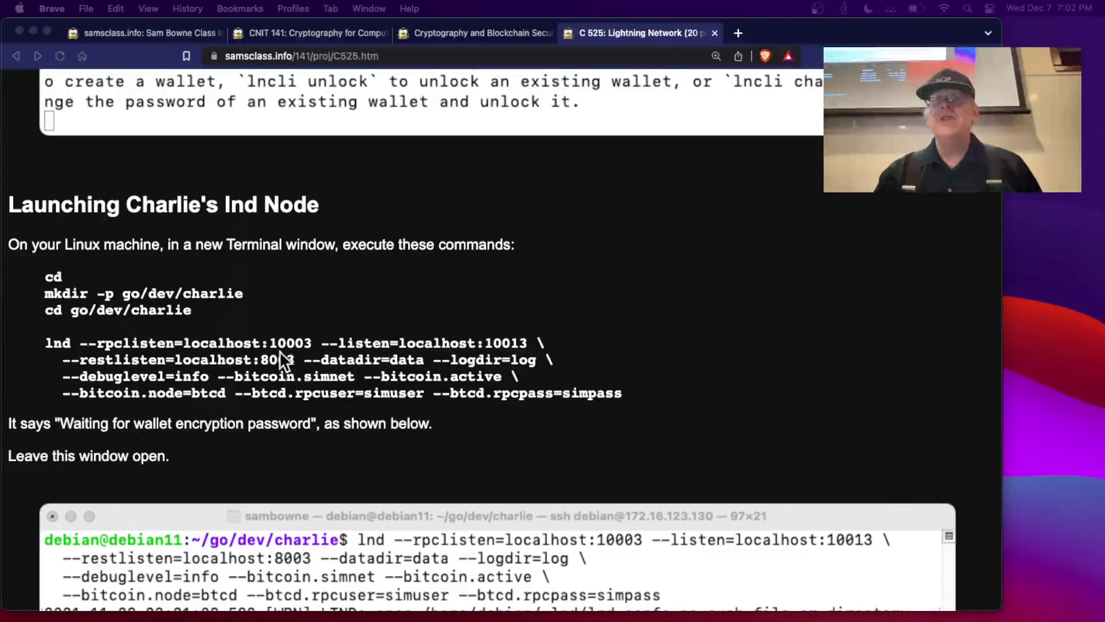
mouse_move(310, 365)
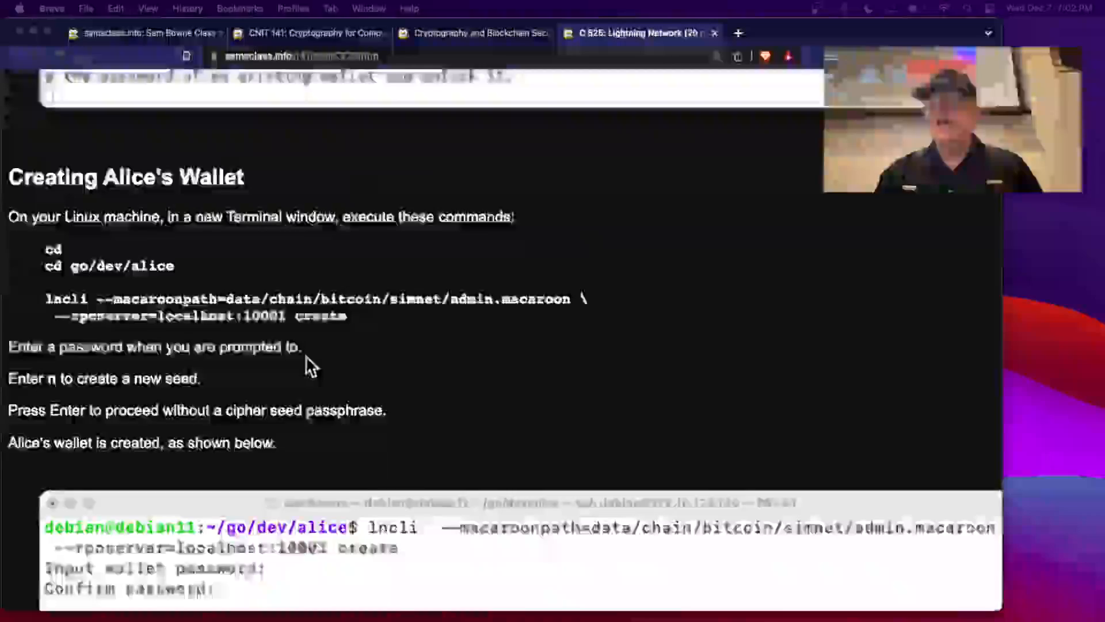
scroll("up", 3)
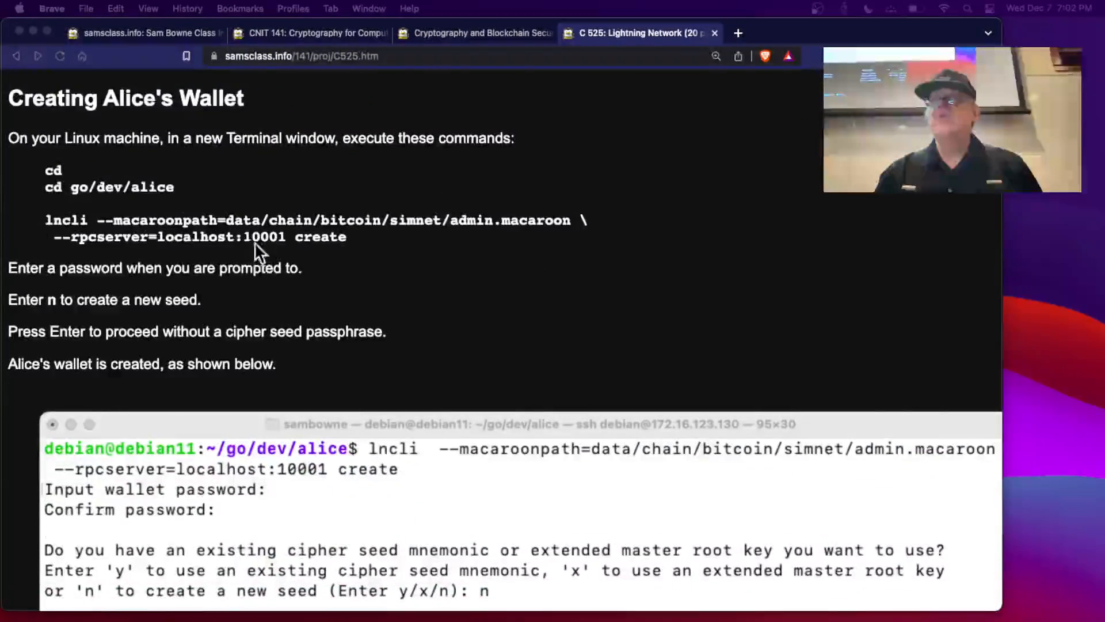
scroll("down", 3)
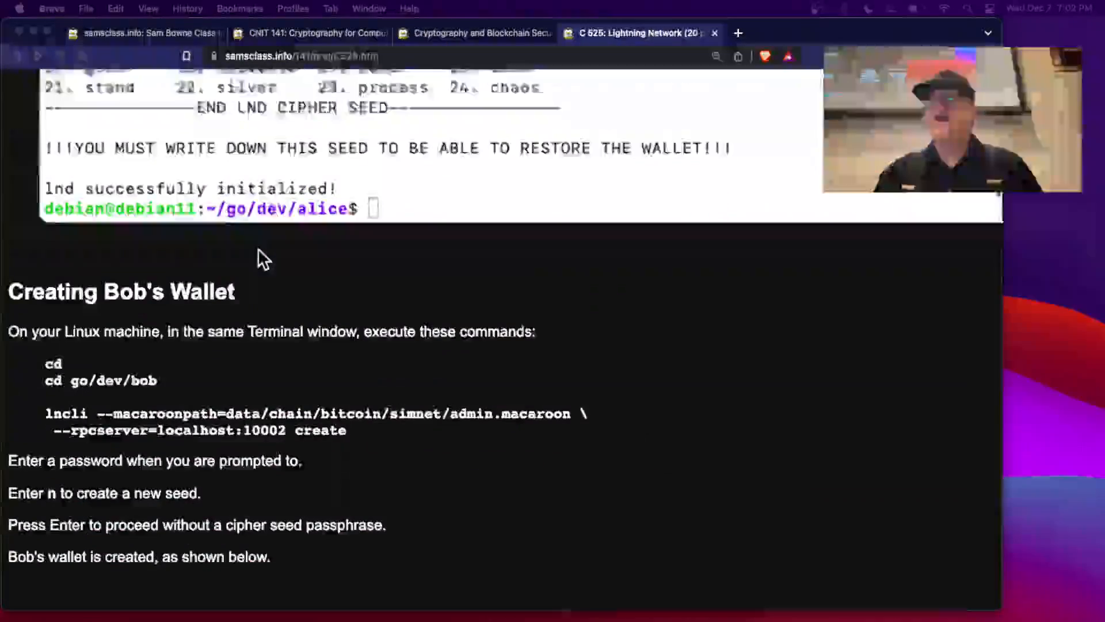
scroll("down", 3)
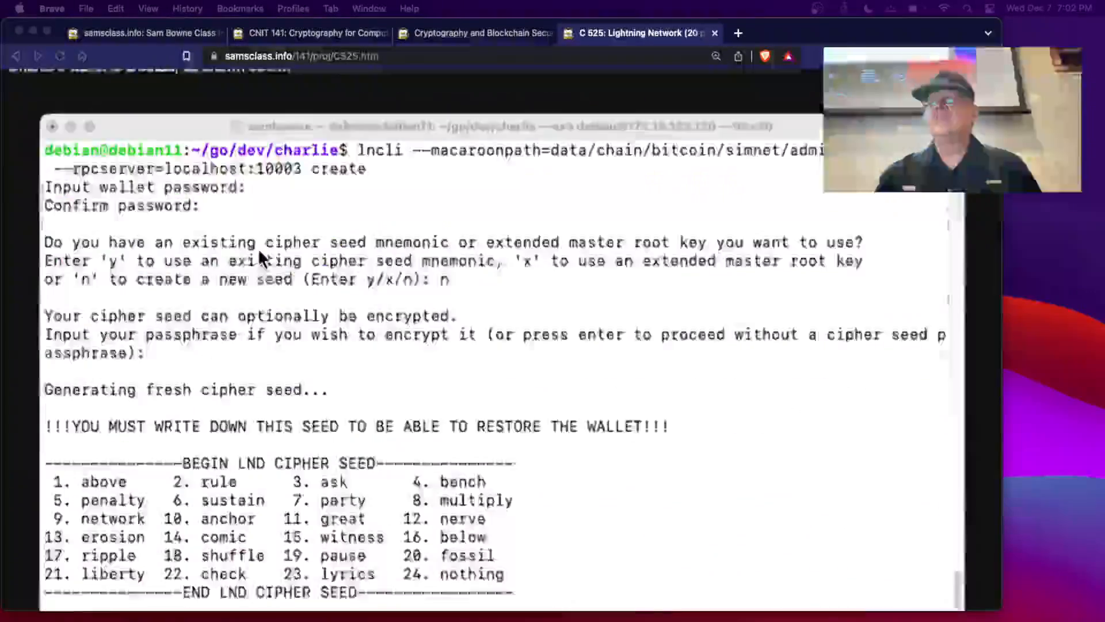
scroll("down", 3)
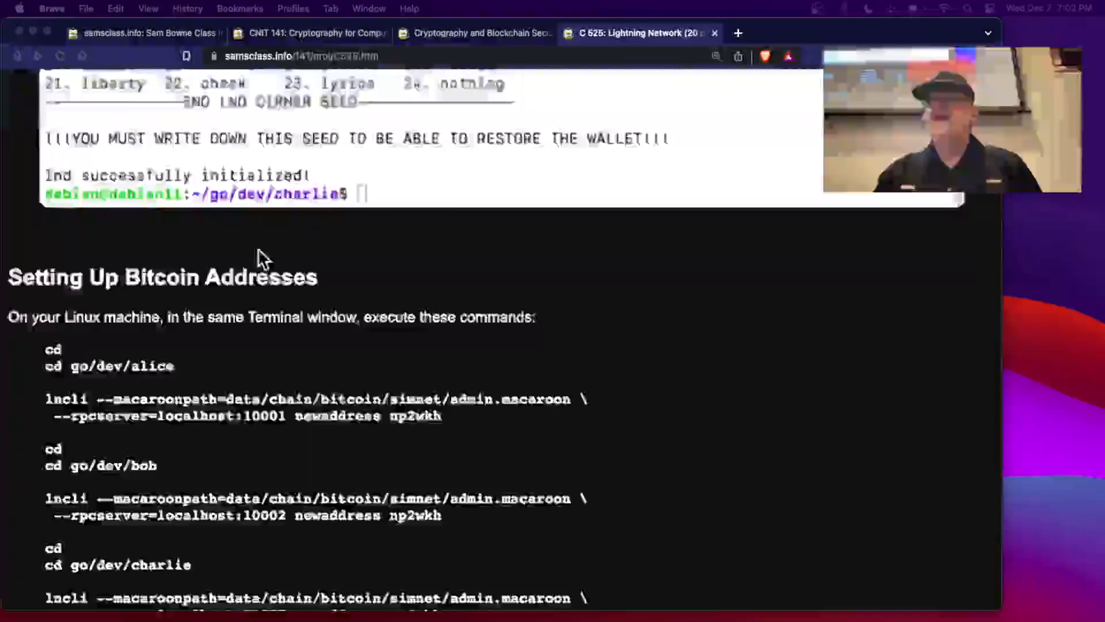
scroll("up", 3)
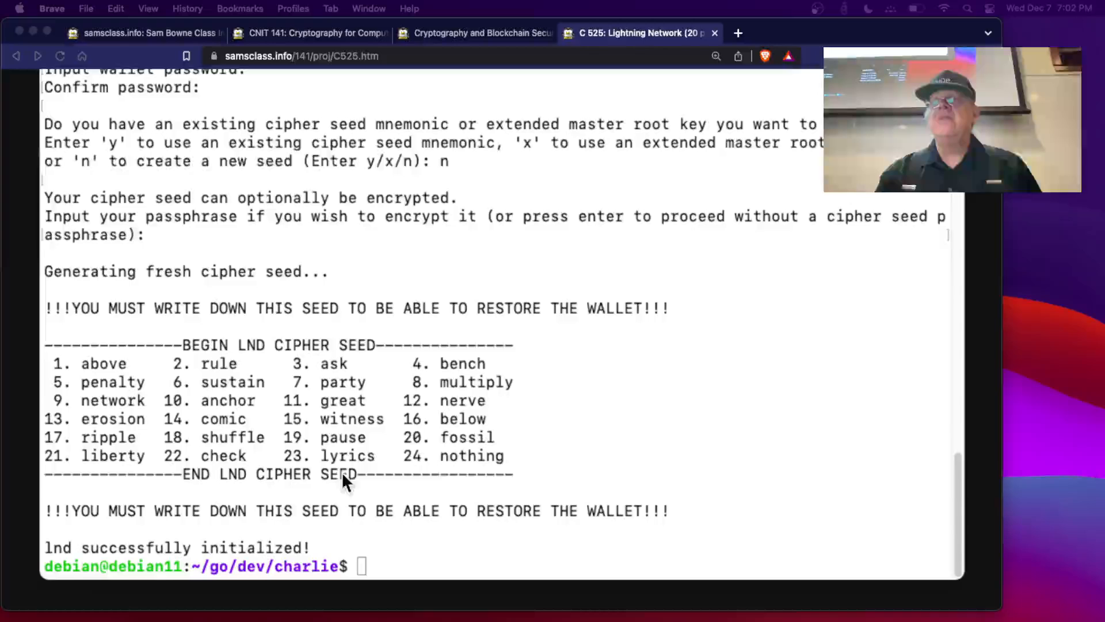
mouse_move(459, 482)
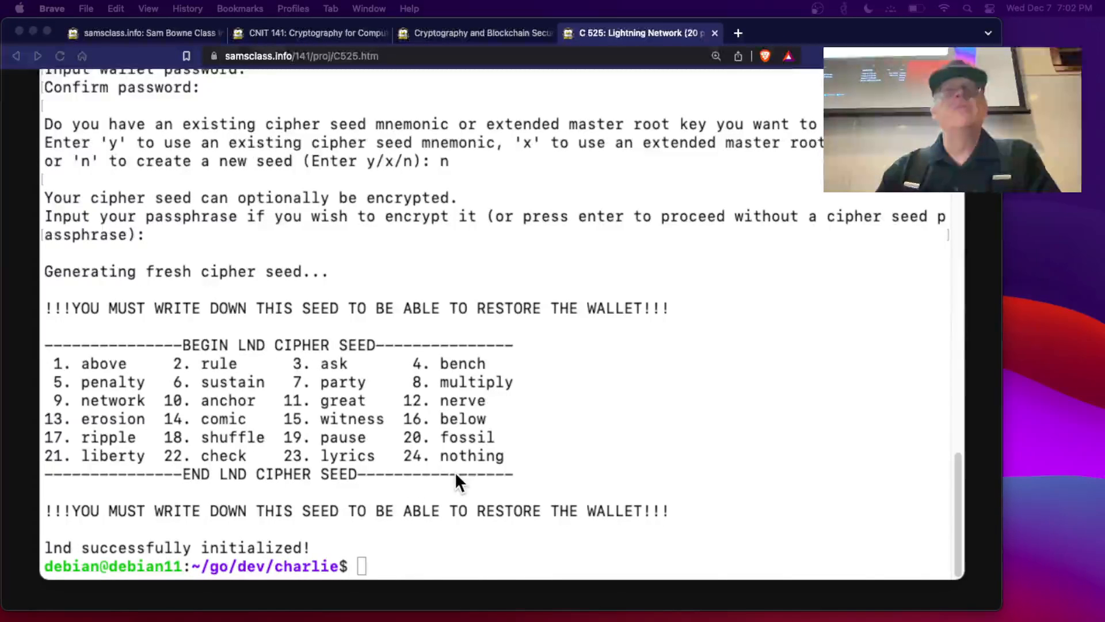
scroll("down", 3)
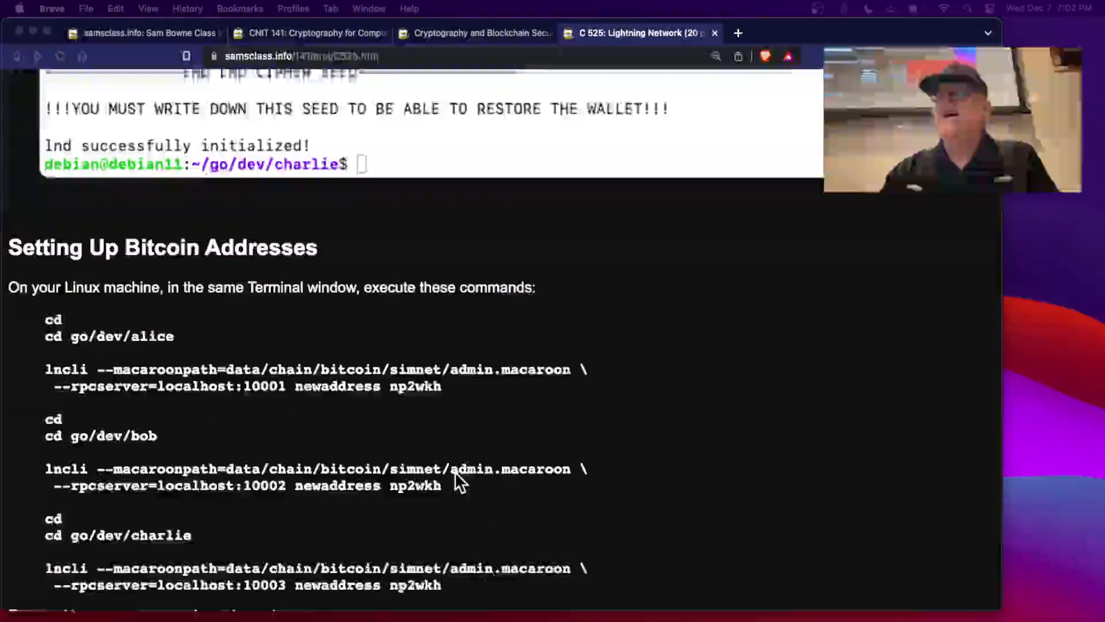
scroll("down", 3)
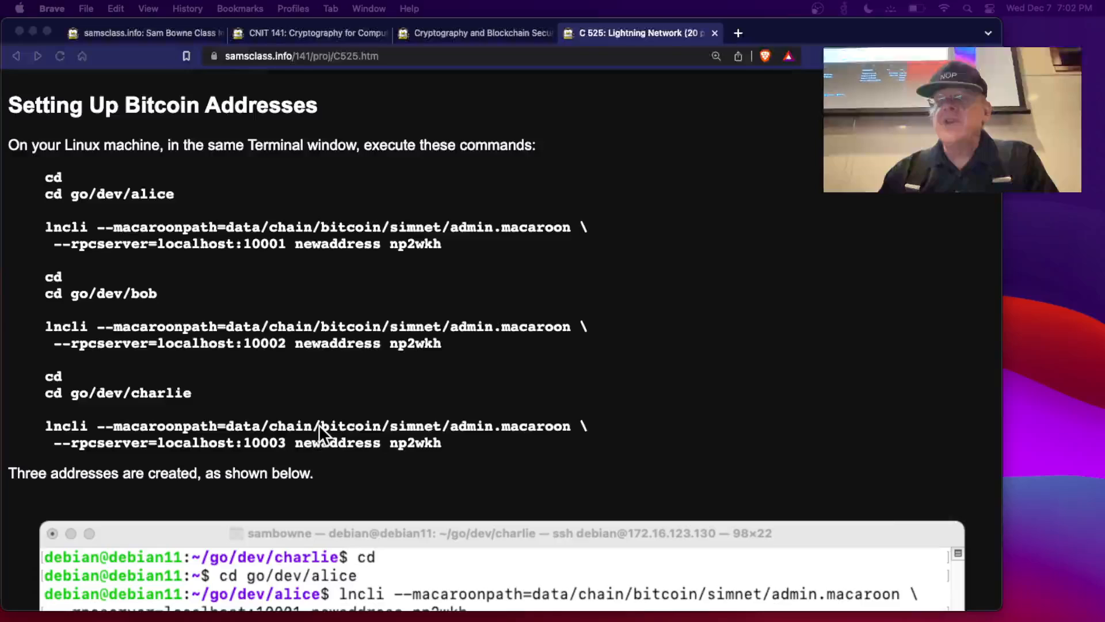
scroll("down", 3)
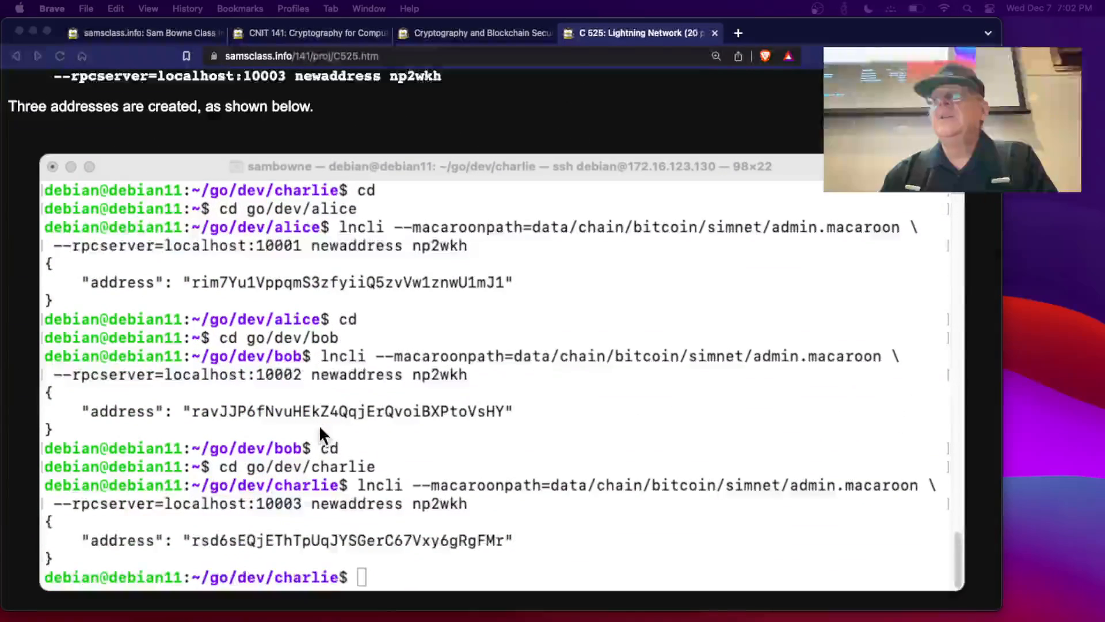
mouse_move(276, 362)
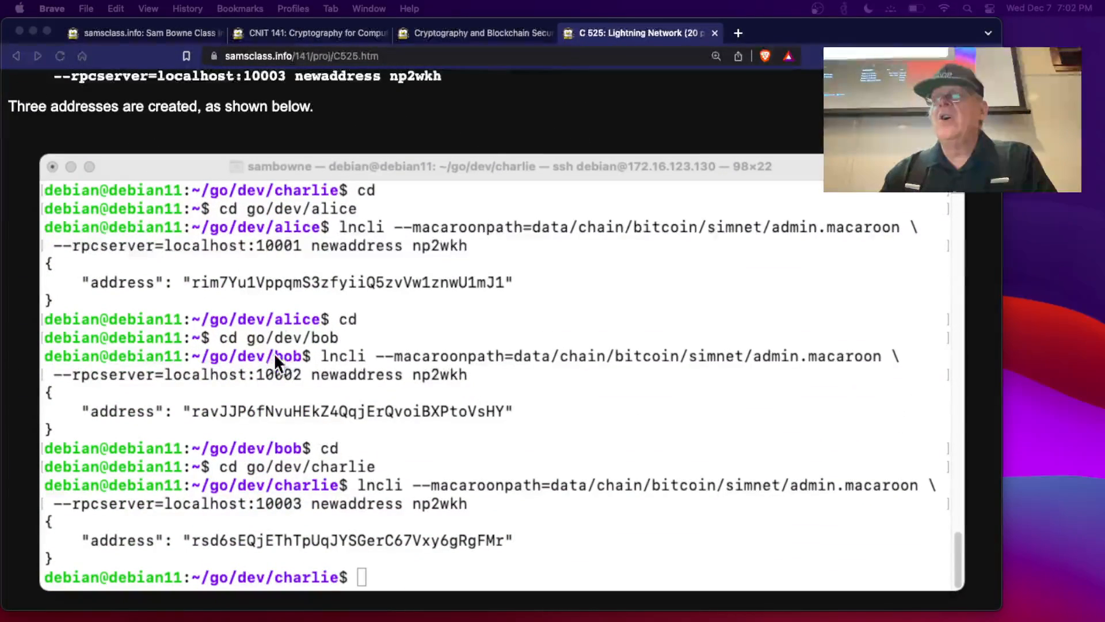
scroll("down", 3)
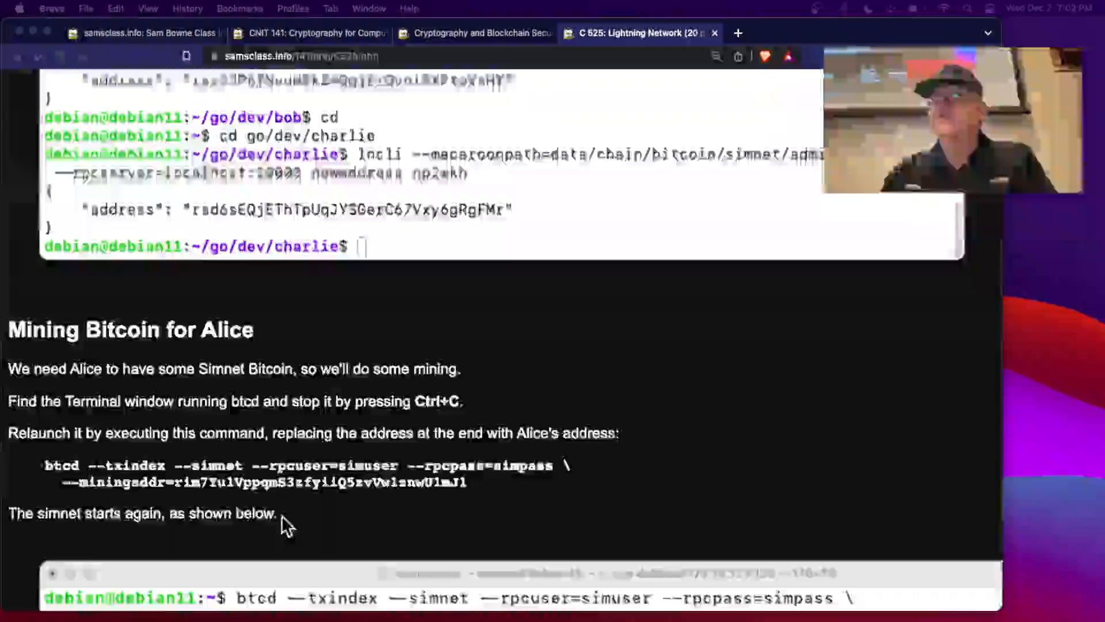
scroll("down", 3)
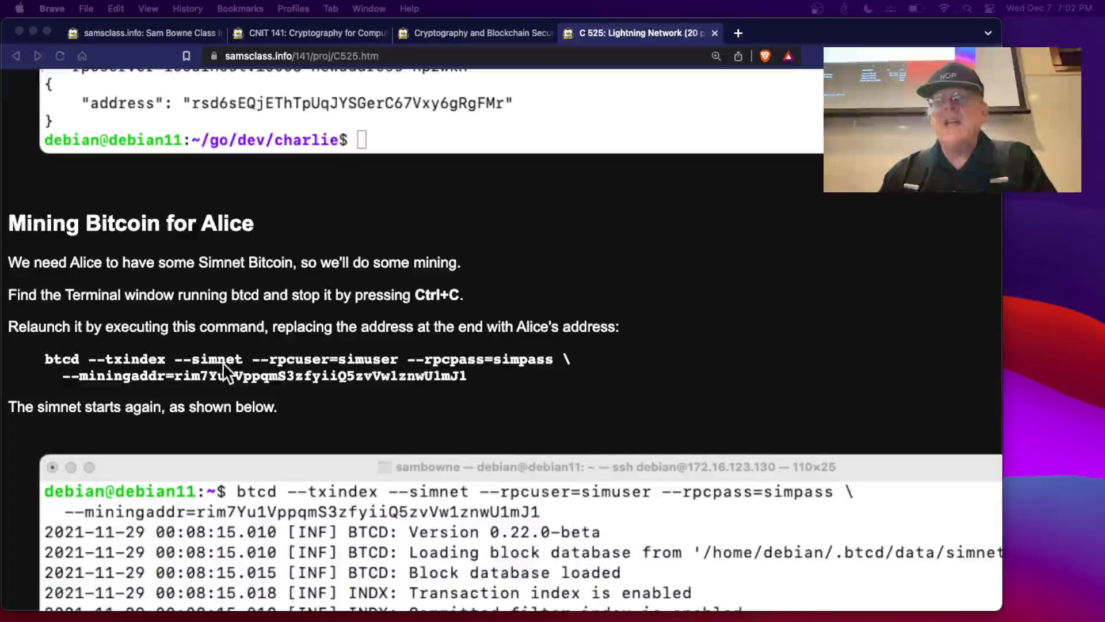
mouse_move(325, 271)
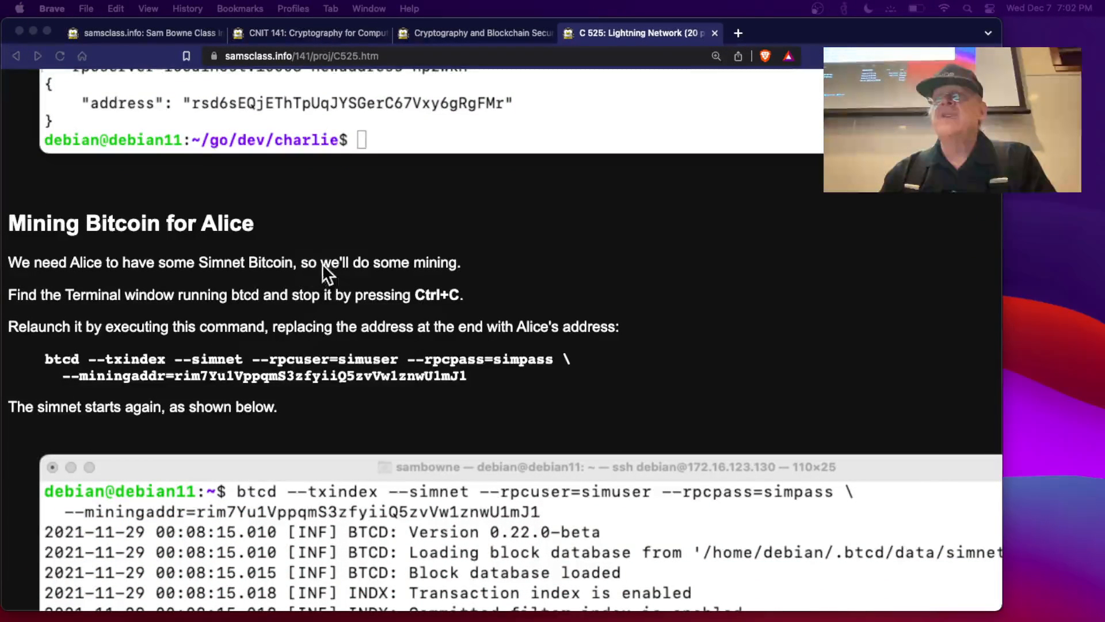
mouse_move(346, 296)
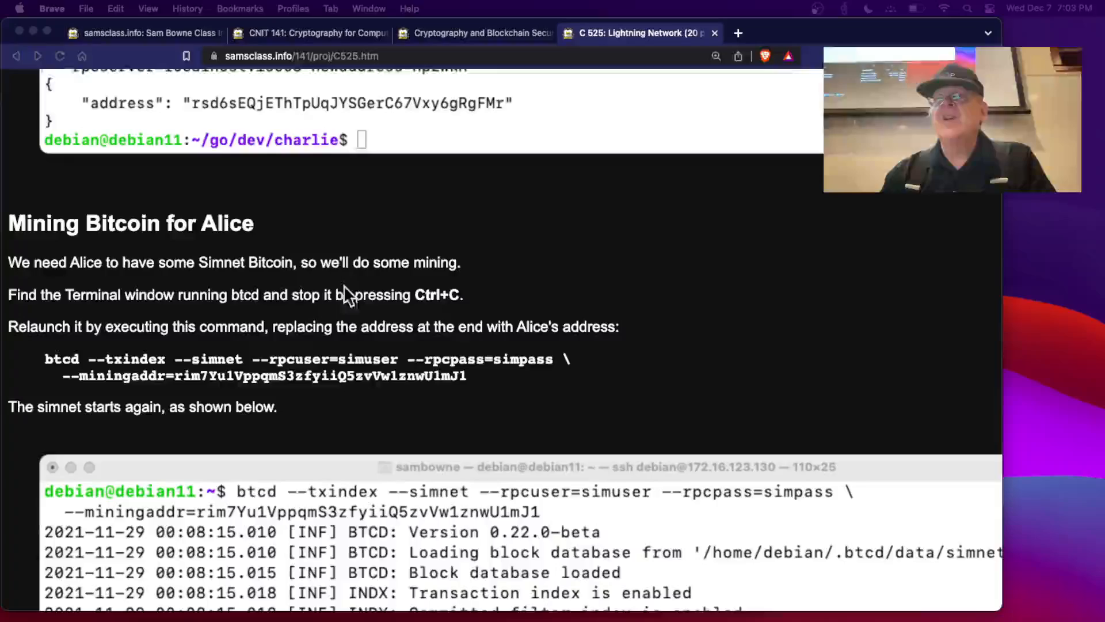
scroll("down", 3)
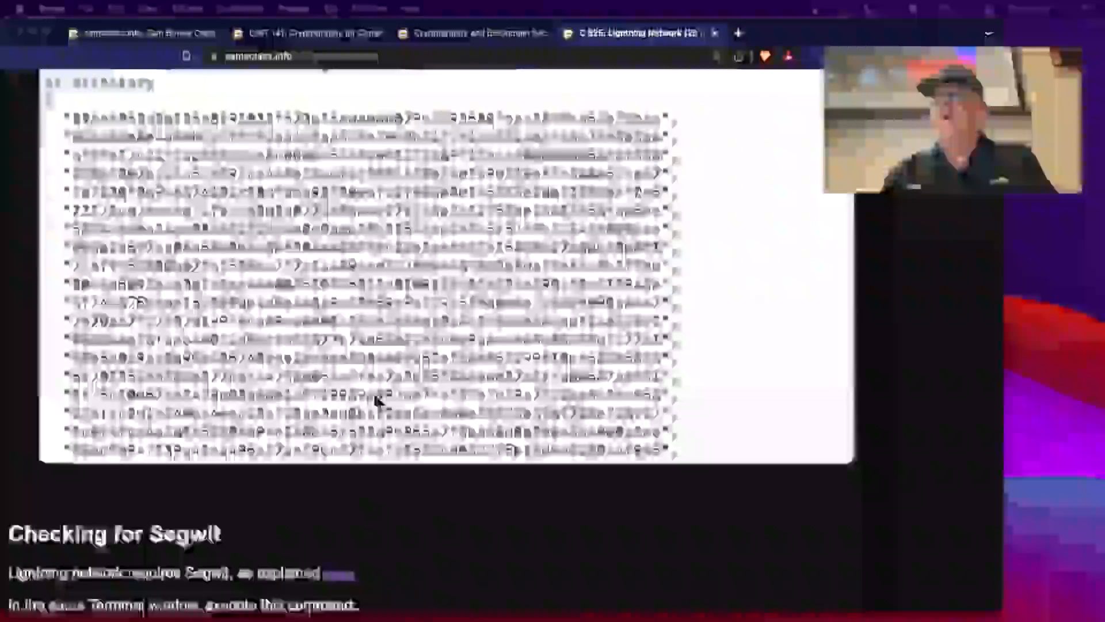
scroll("down", 3)
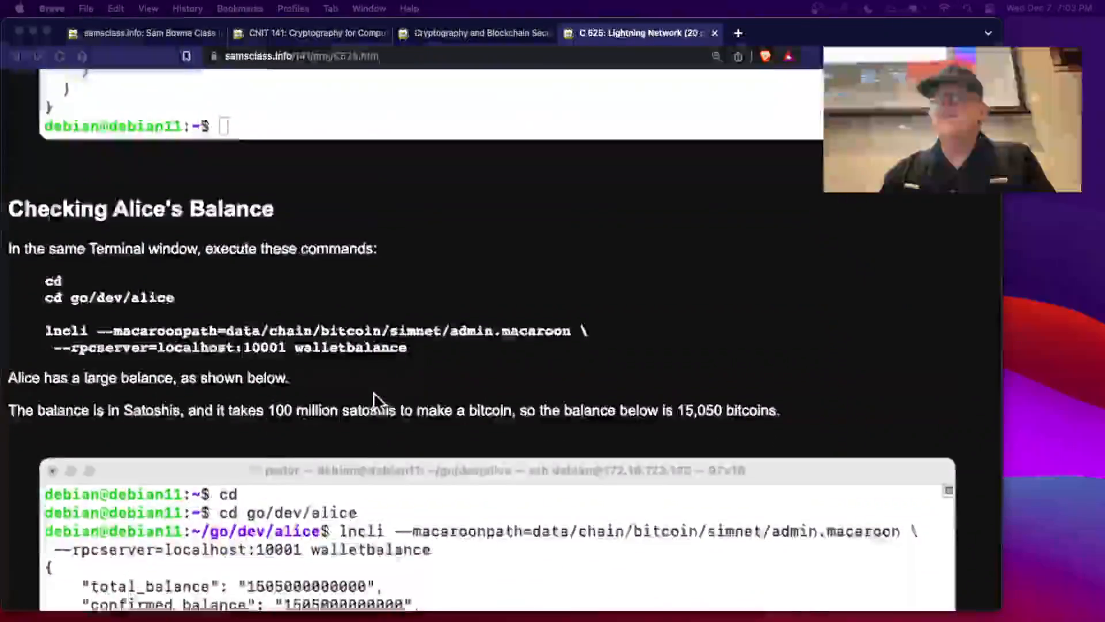
scroll("down", 3)
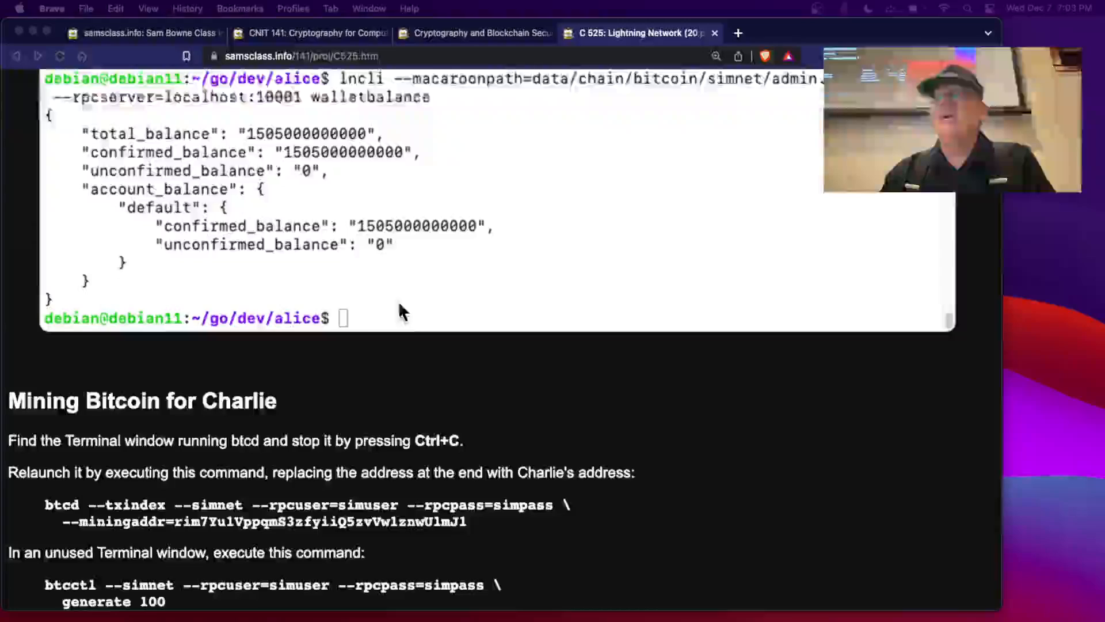
scroll("down", 3)
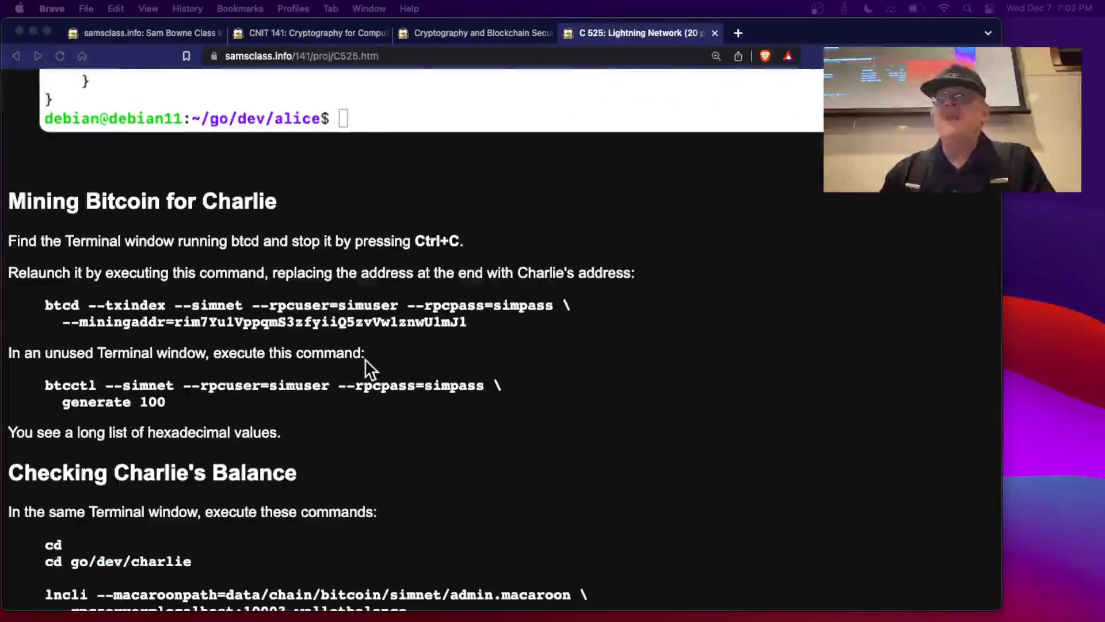
scroll("down", 3)
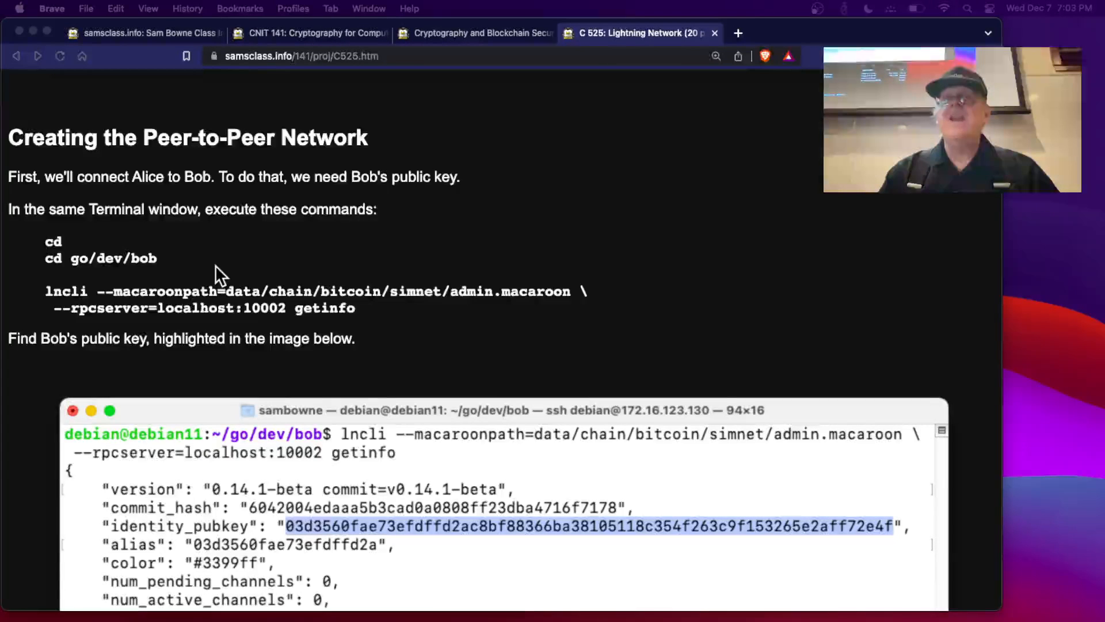
scroll("down", 3)
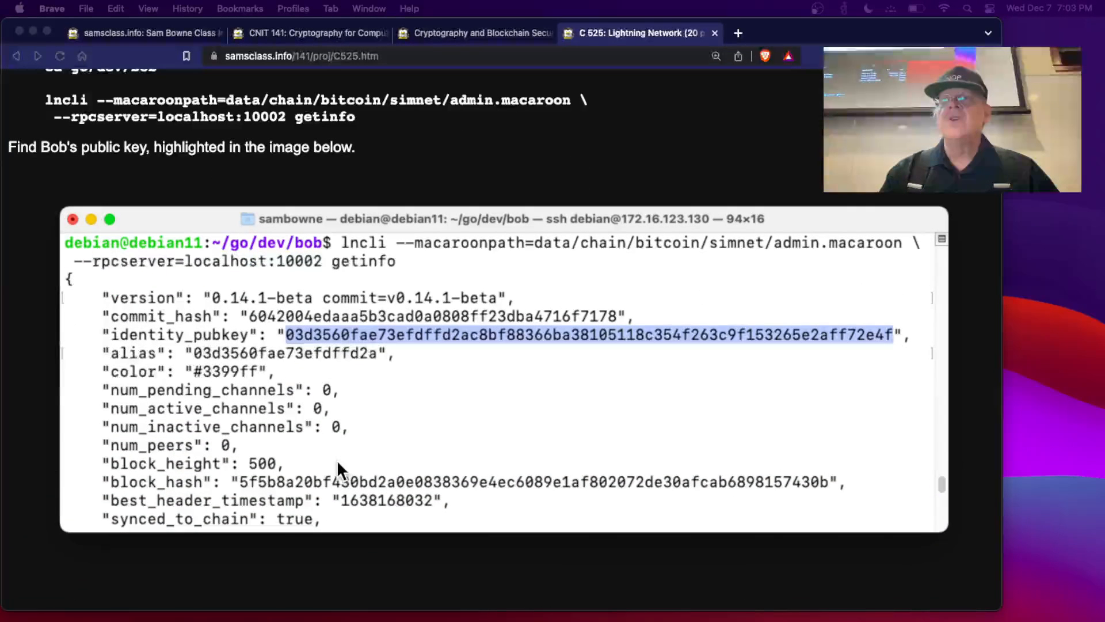
scroll("down", 3)
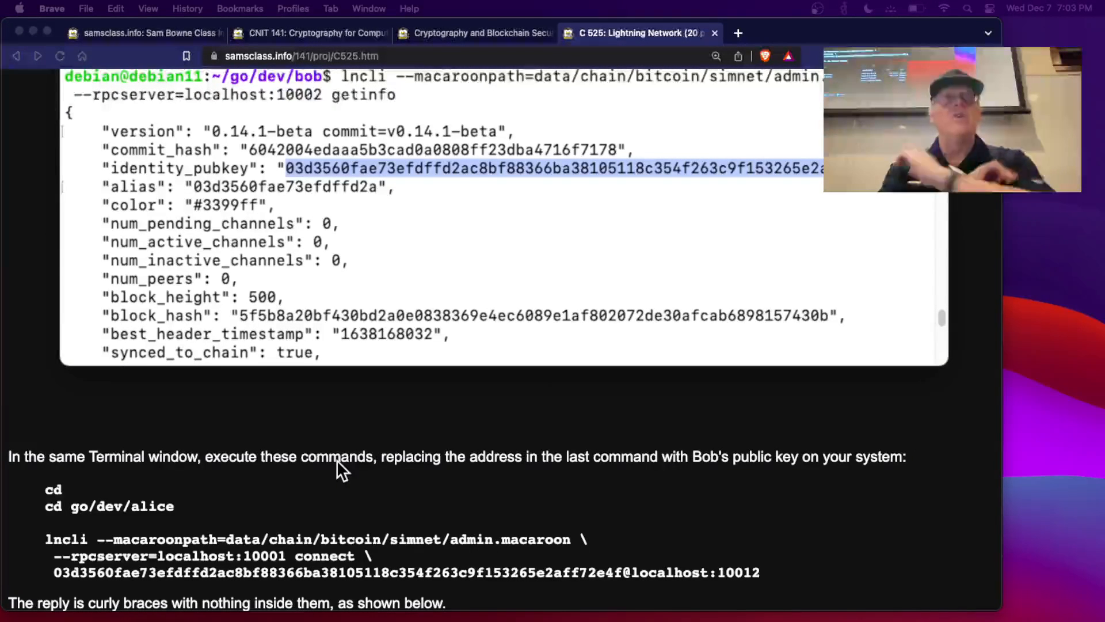
scroll("down", 3)
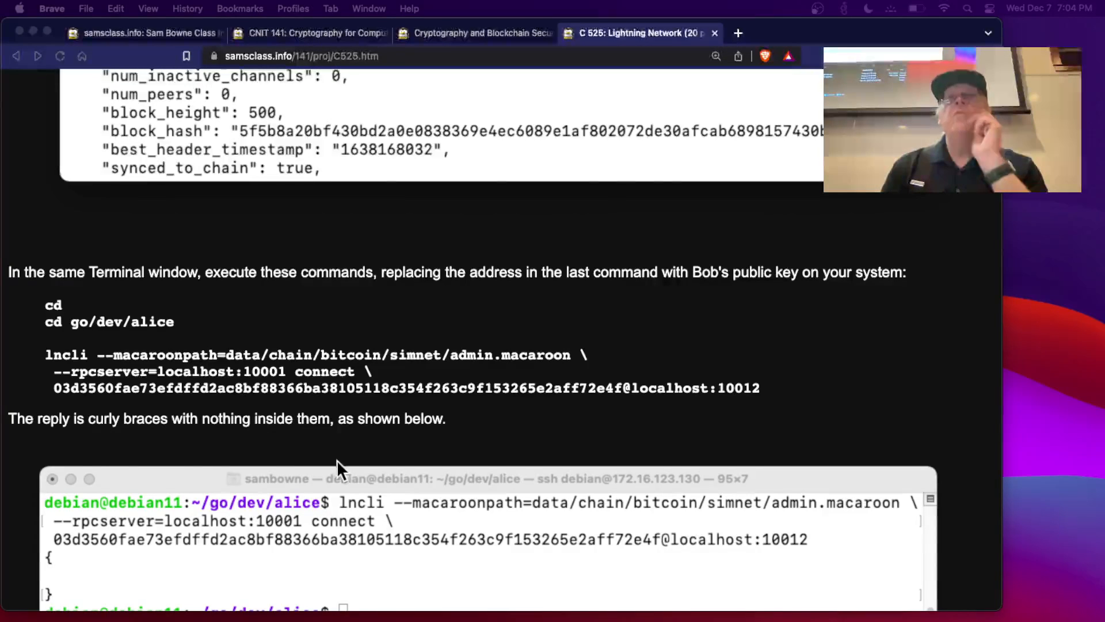
mouse_move(395, 399)
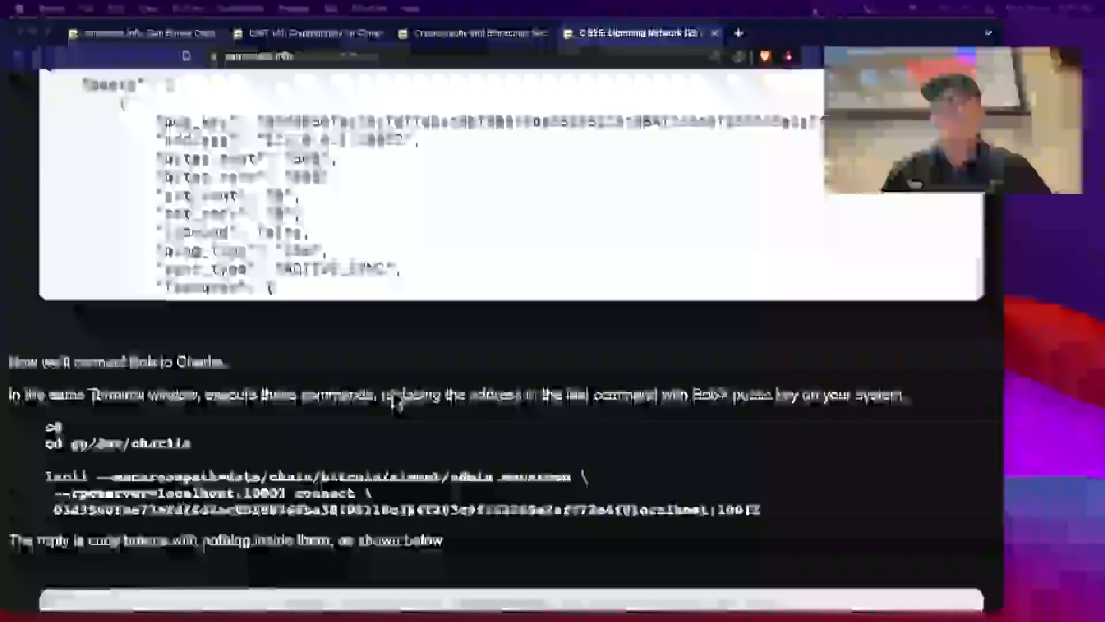
scroll("down", 3)
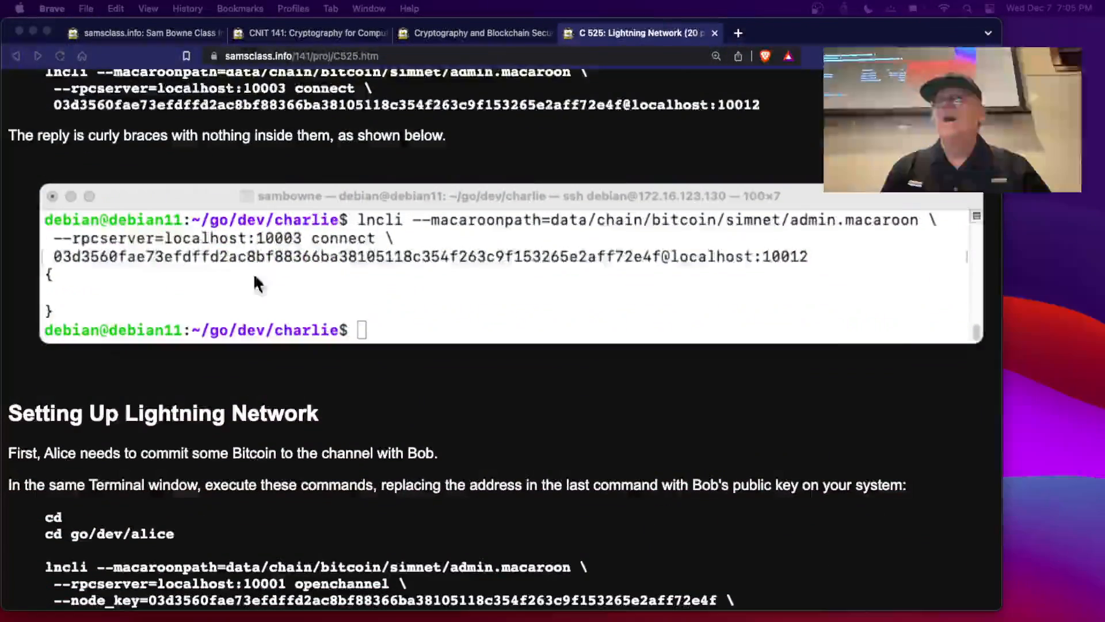
scroll("down", 3)
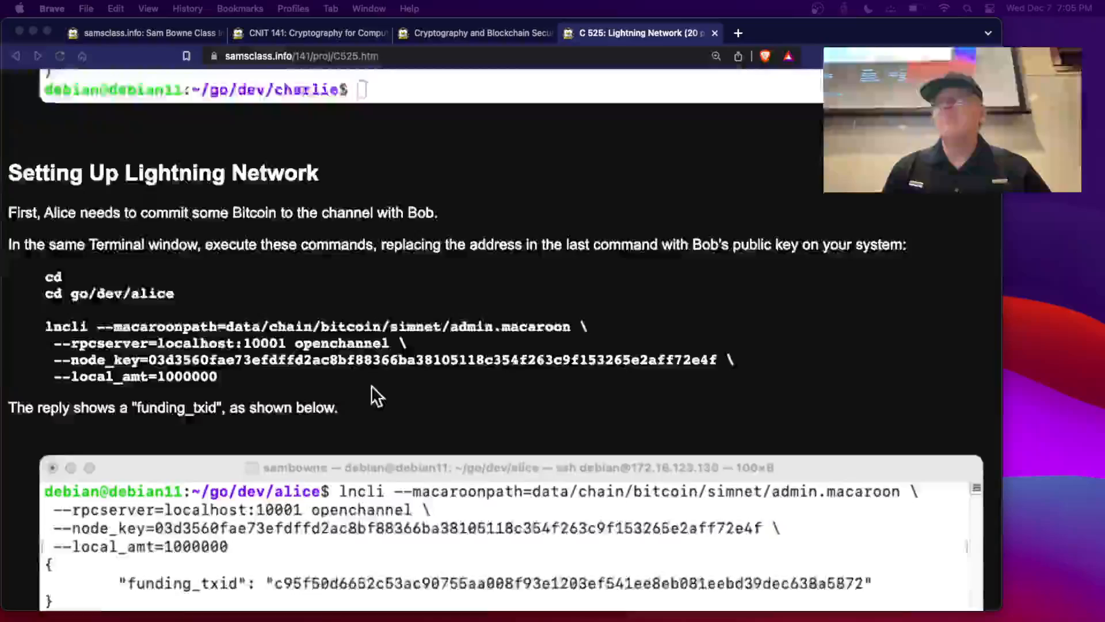
scroll("down", 3)
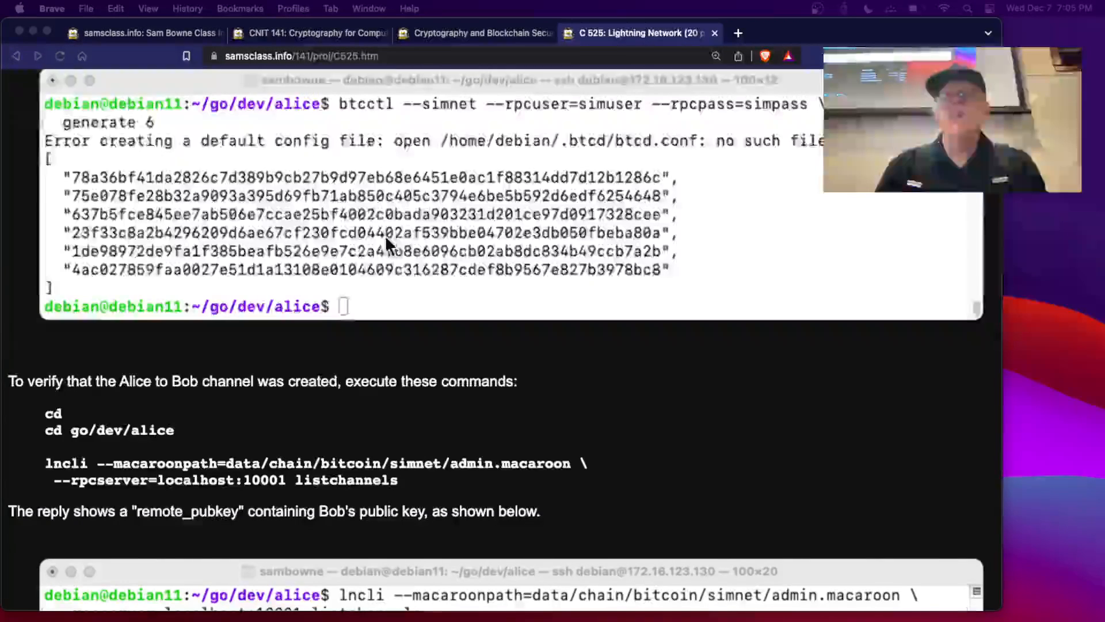
scroll("down", 3)
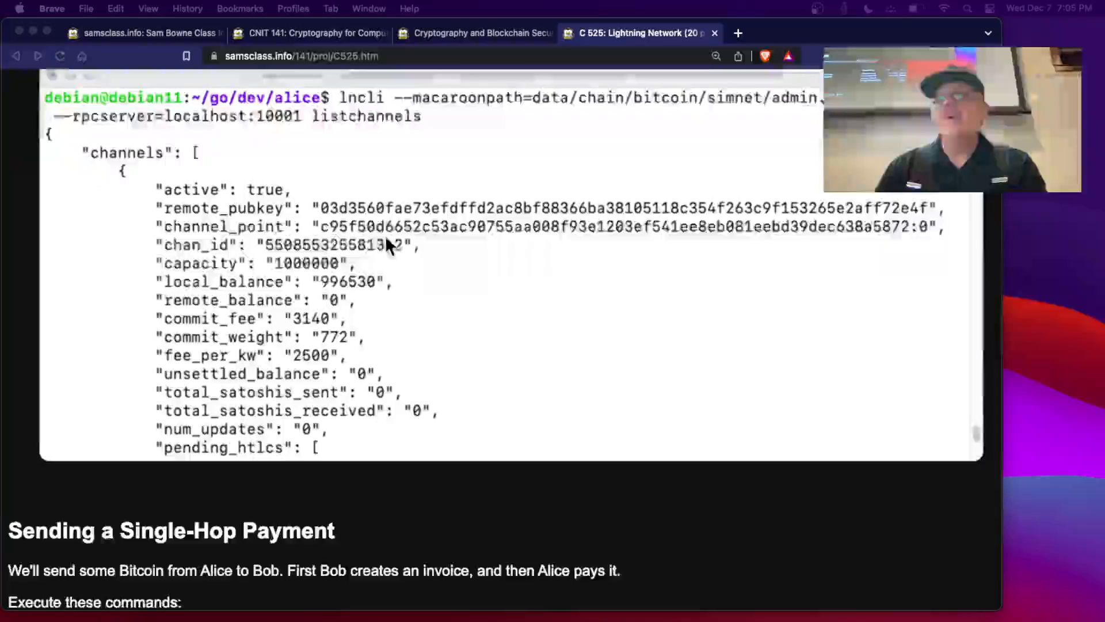
scroll("down", 3)
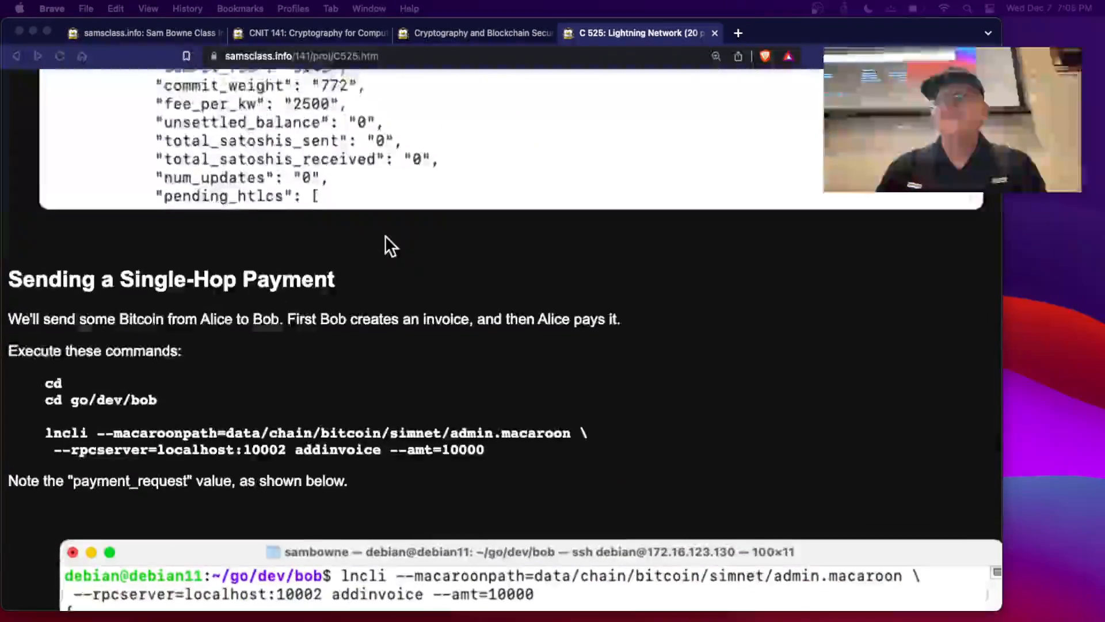
scroll("down", 3)
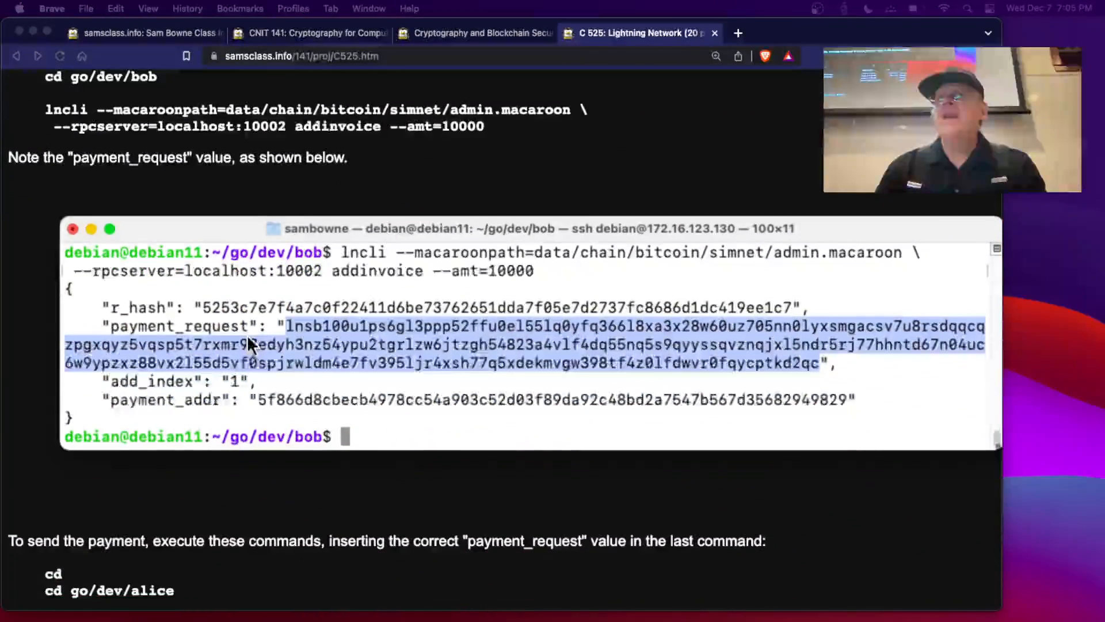
mouse_move(472, 373)
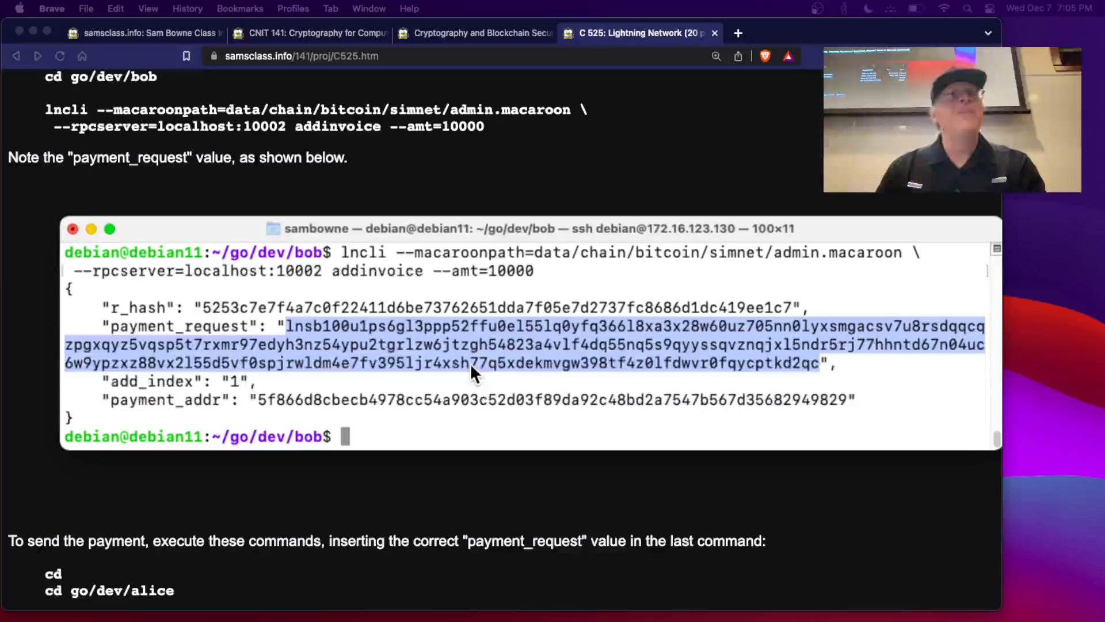
scroll("down", 3)
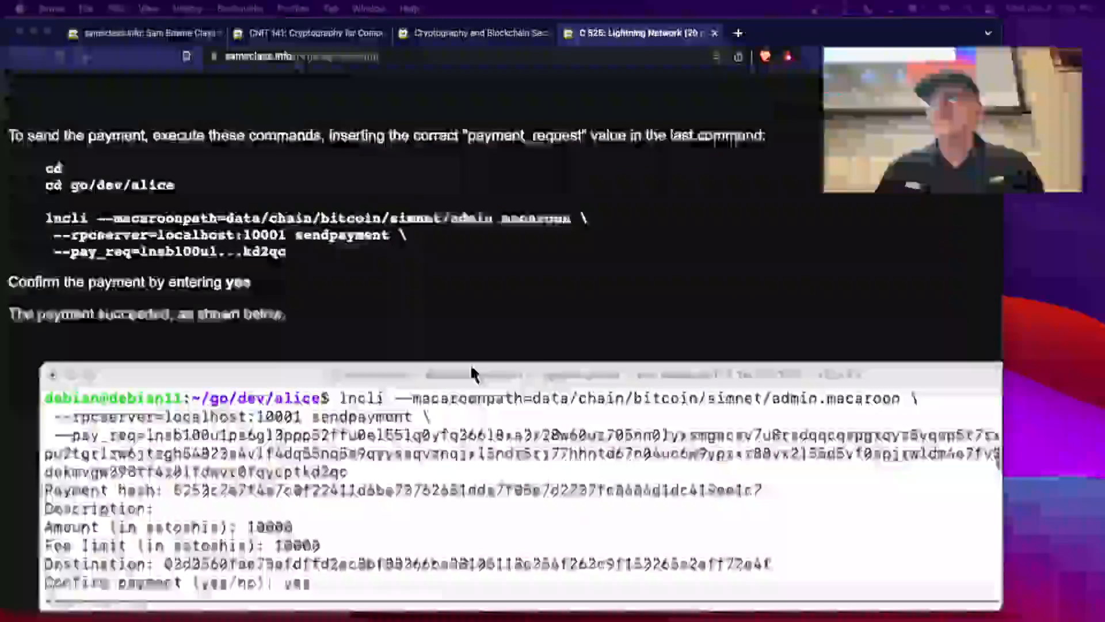
scroll("down", 3)
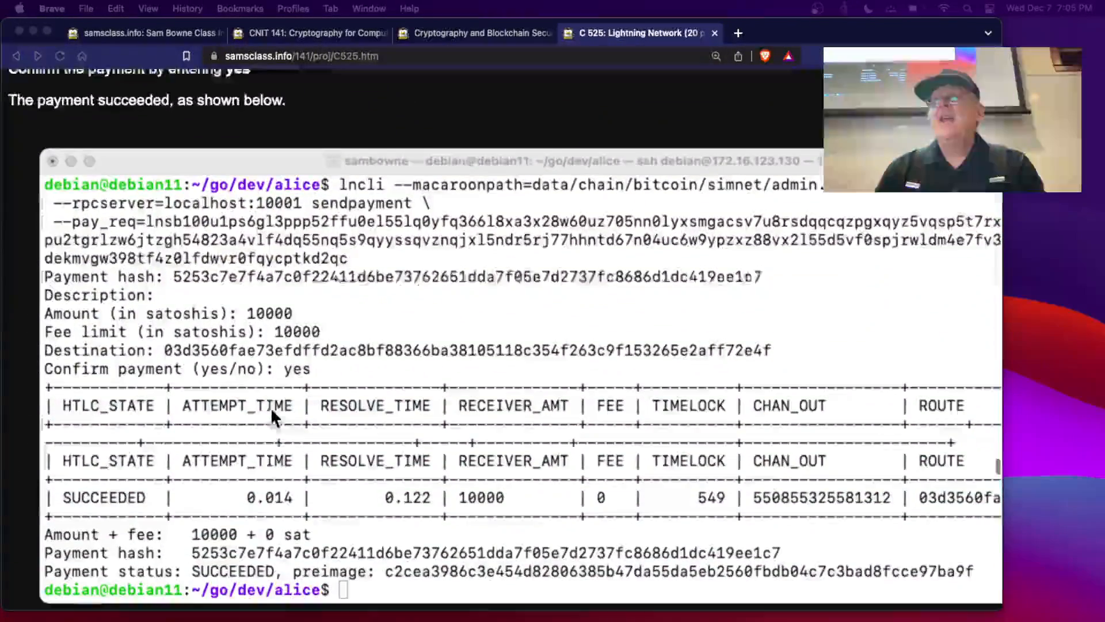
scroll("down", 3)
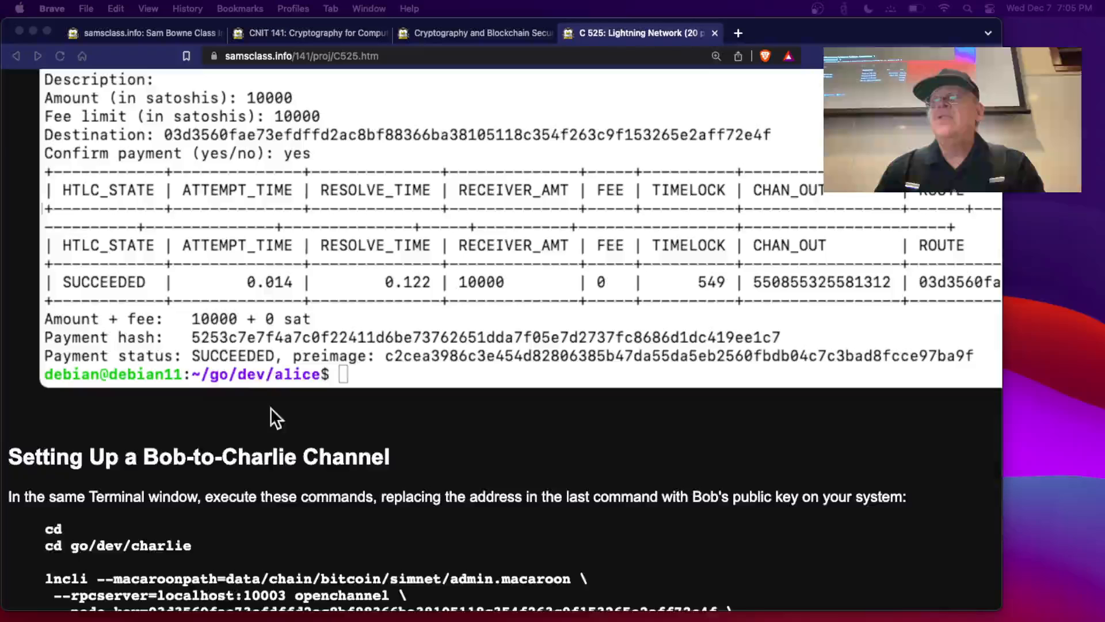
mouse_move(807, 385)
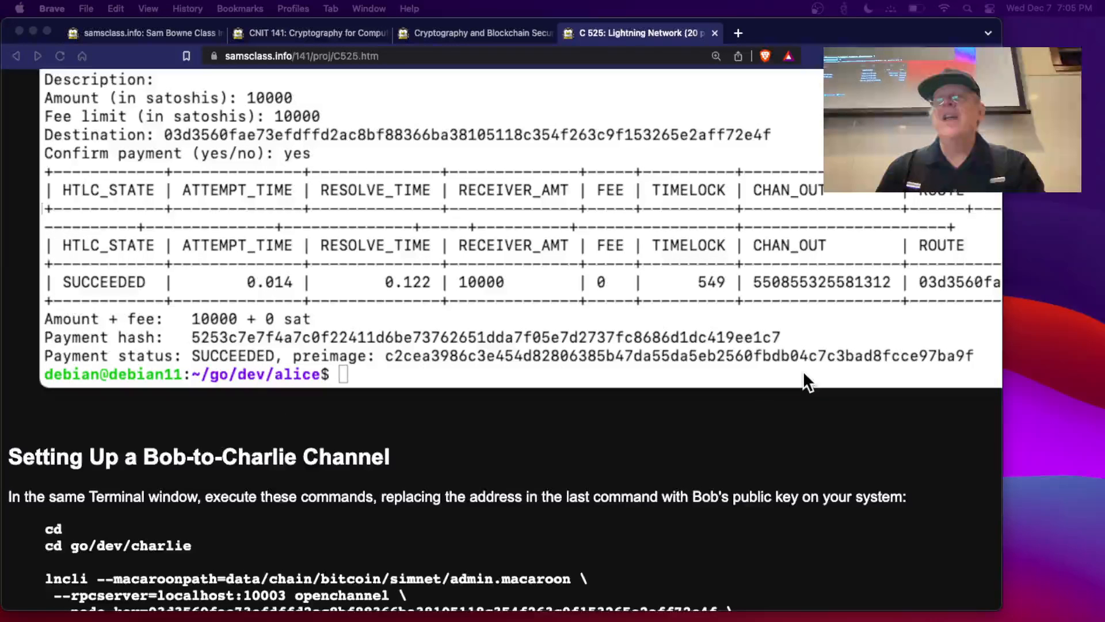